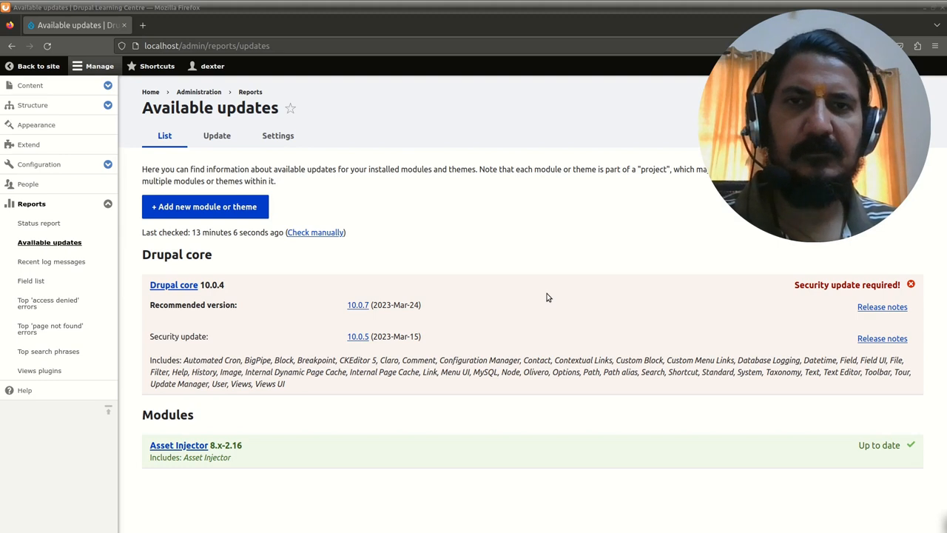
pyautogui.moveTo(540, 314)
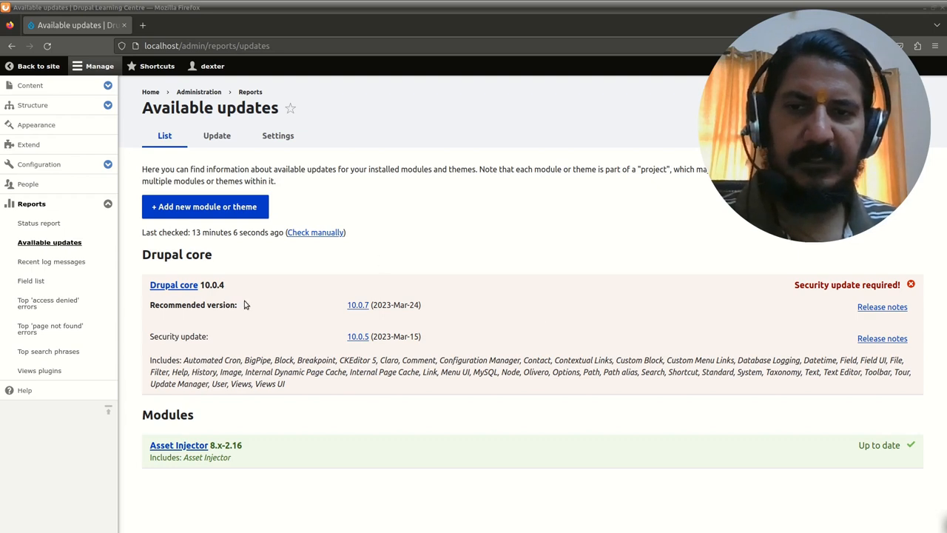
pyautogui.moveTo(226, 304)
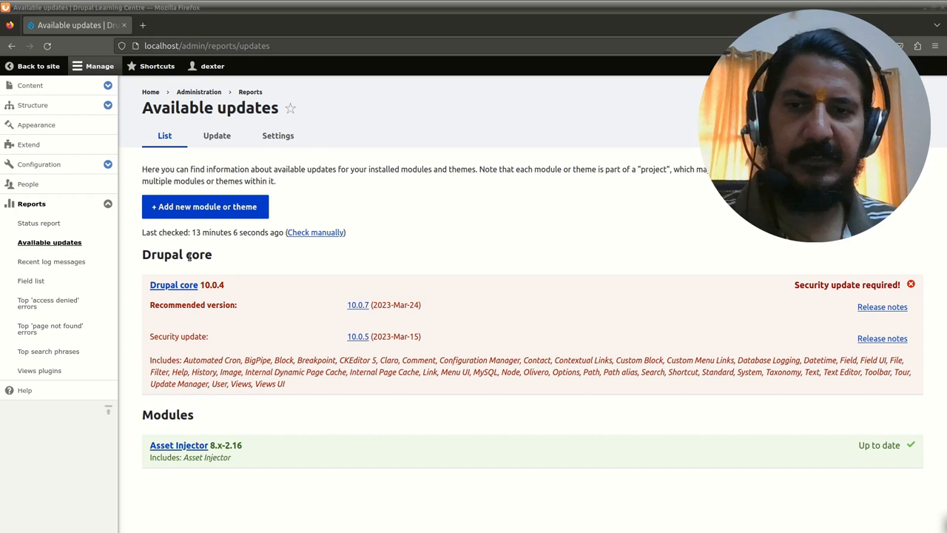
pyautogui.moveTo(171, 297)
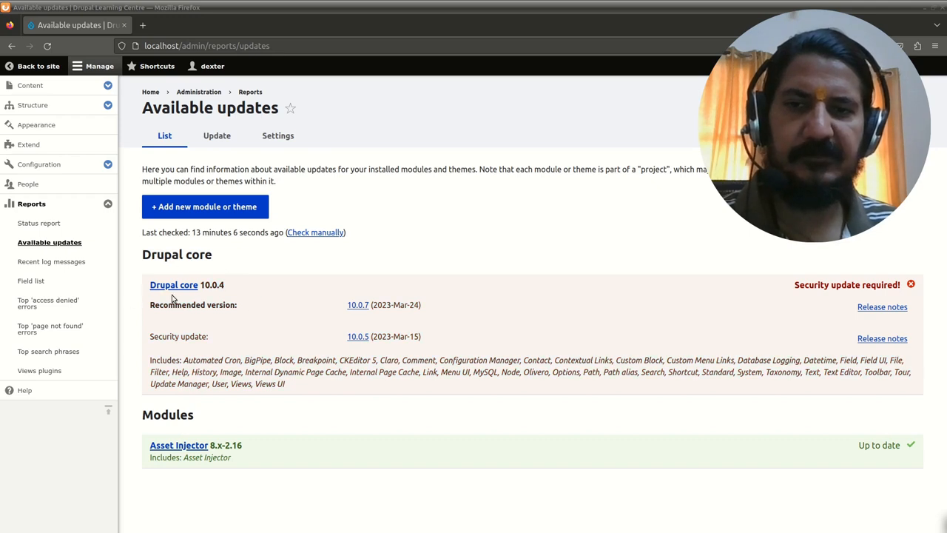
pyautogui.moveTo(239, 300)
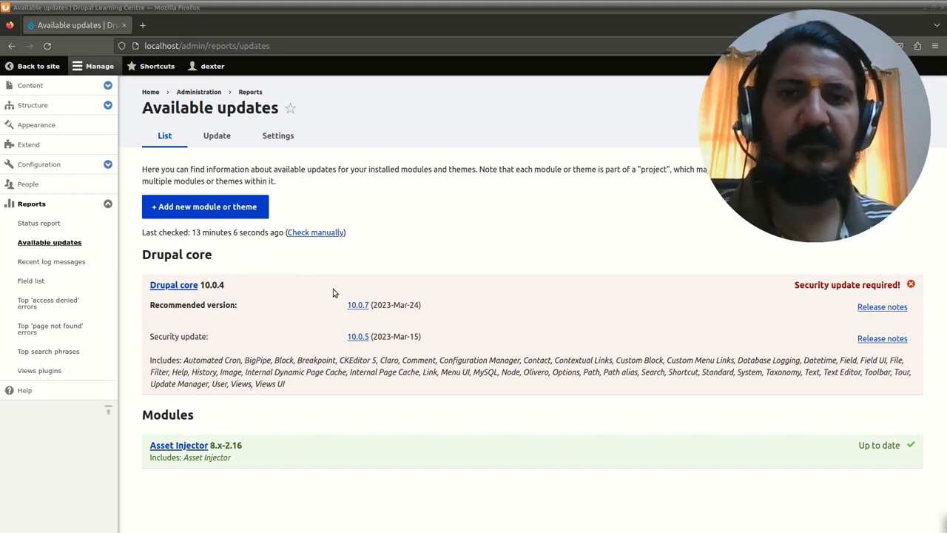
pyautogui.moveTo(330, 292)
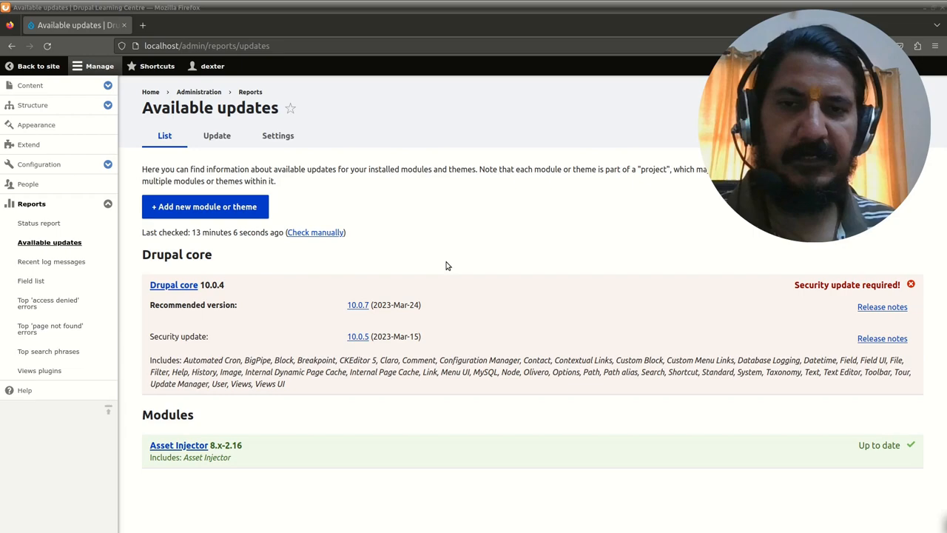
pyautogui.moveTo(377, 322)
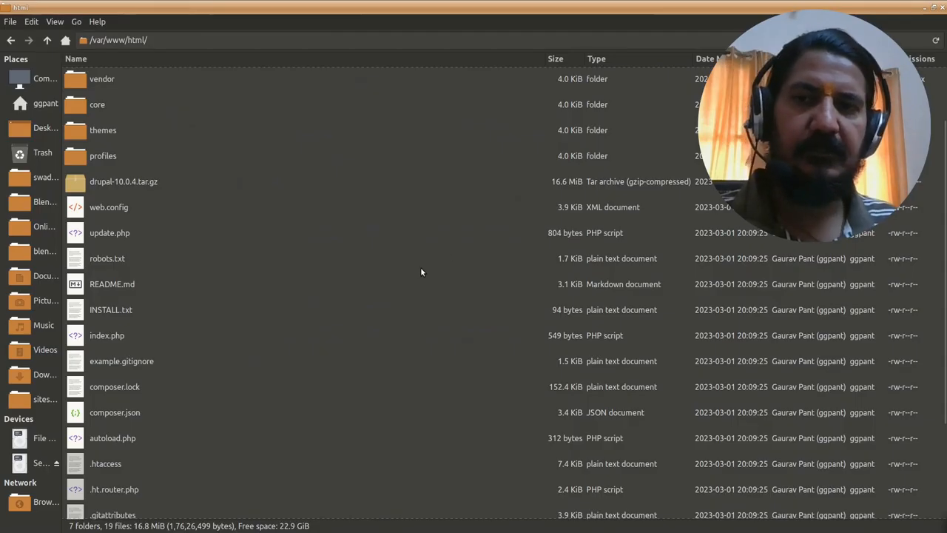
pyautogui.moveTo(168, 110)
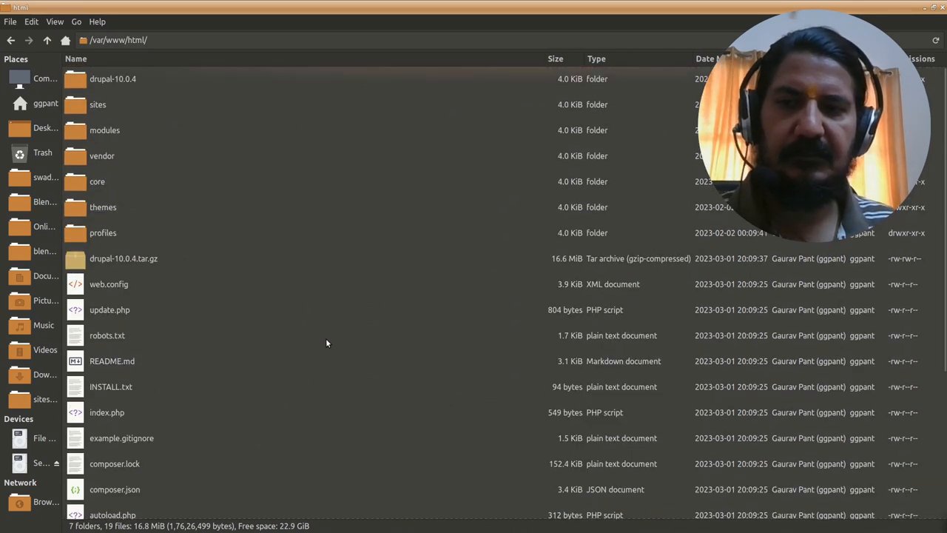
pyautogui.moveTo(133, 99)
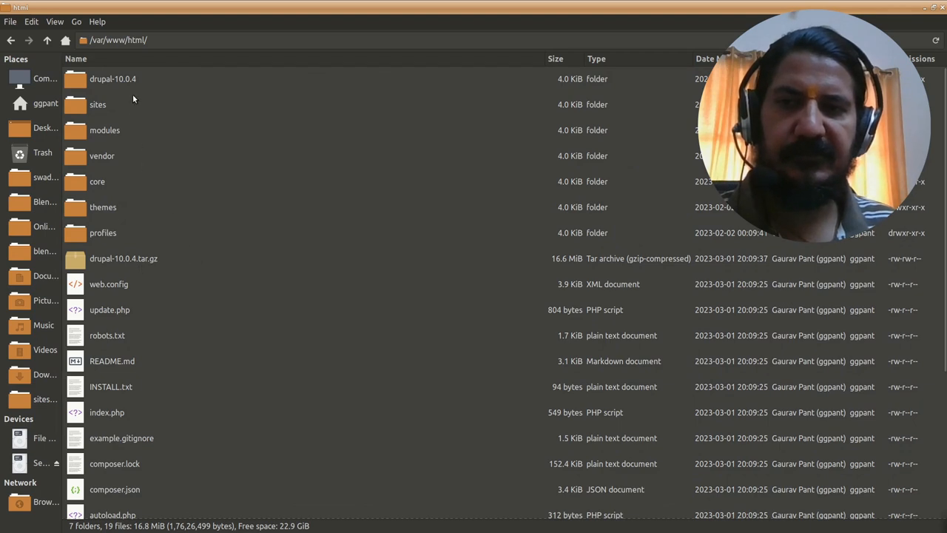
pyautogui.moveTo(192, 350)
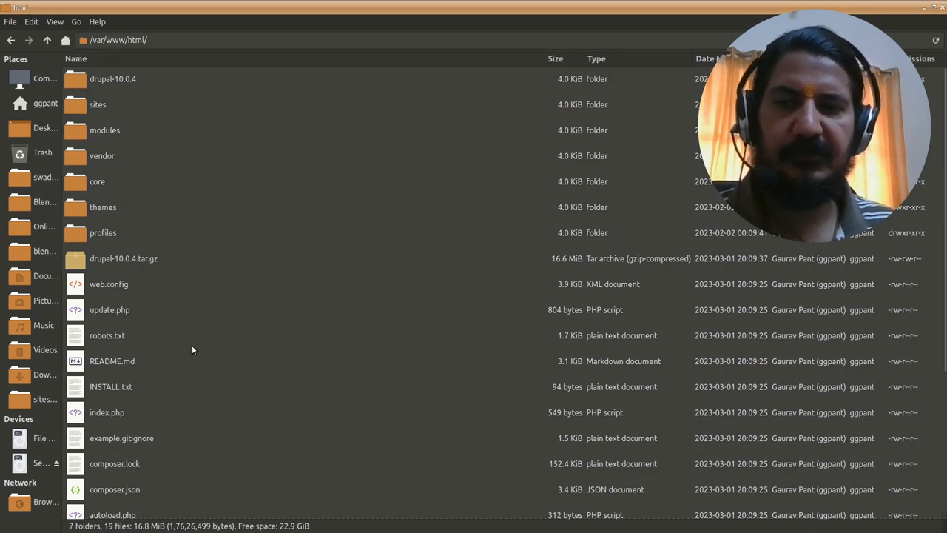
pyautogui.moveTo(158, 223)
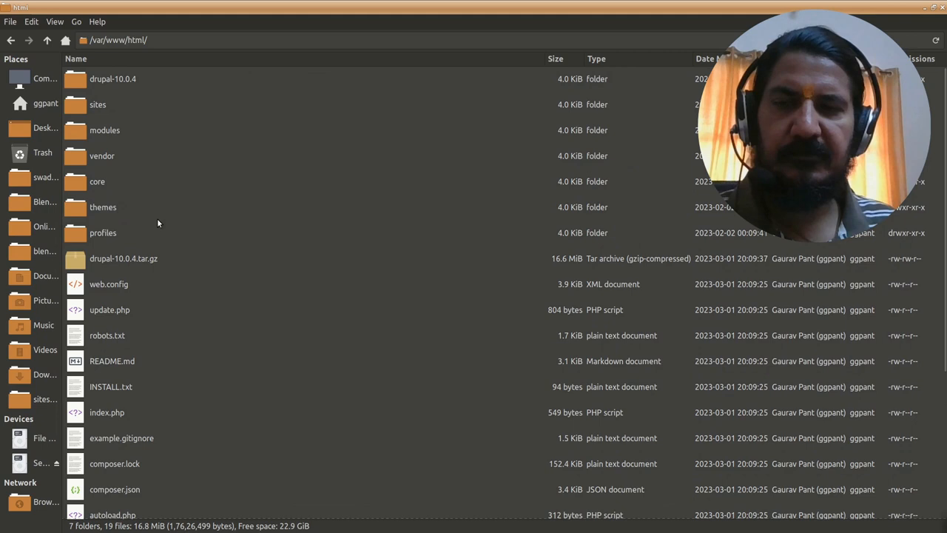
# Confirm permanently deleting the selected web root items, skipping undeletable ones
pyautogui.scroll(-3)
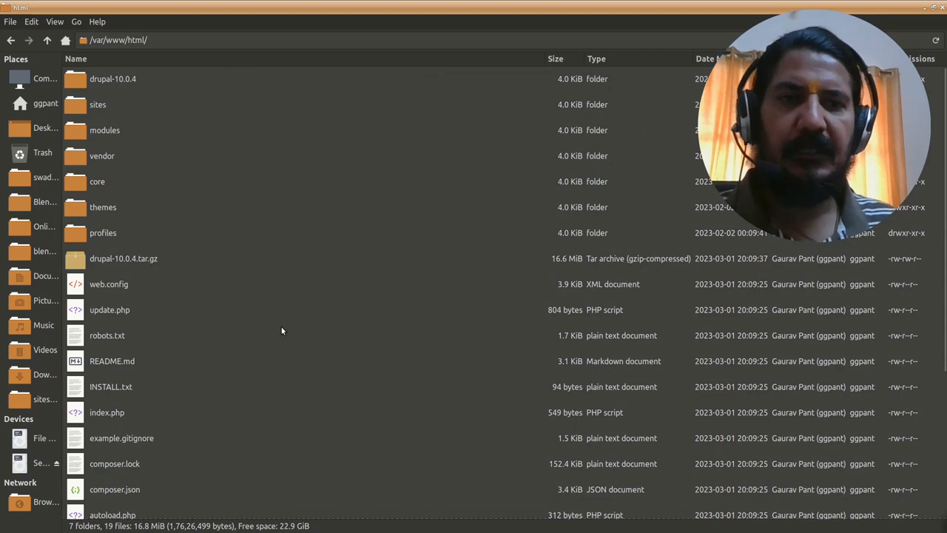
pyautogui.moveTo(372, 106)
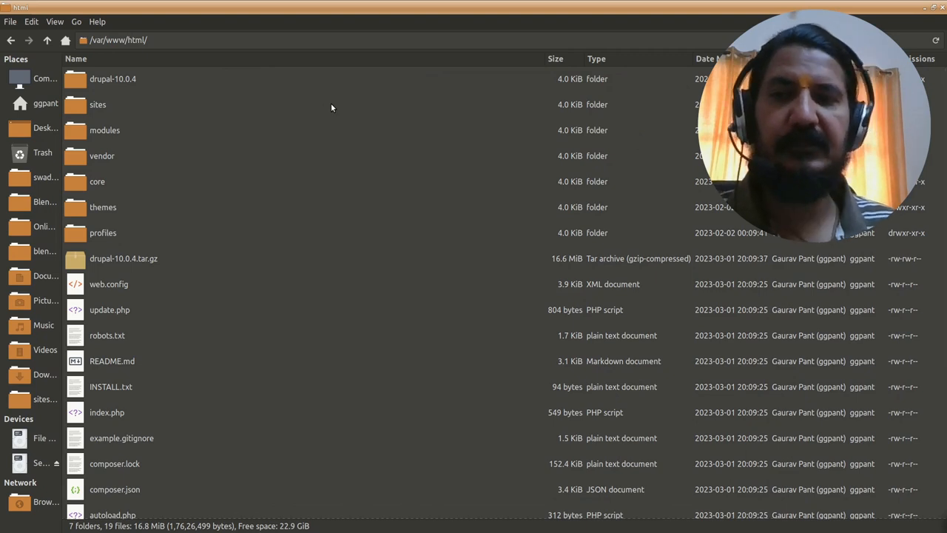
pyautogui.moveTo(384, 140)
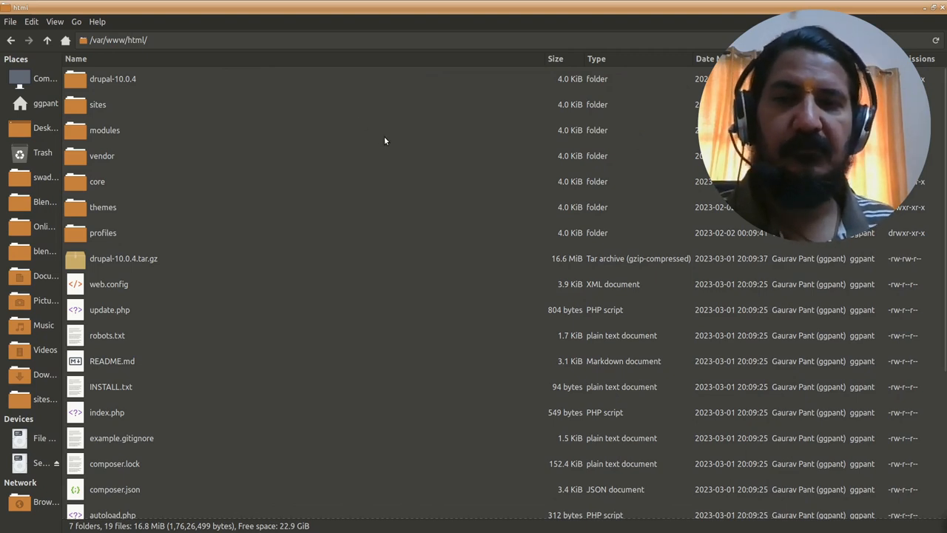
pyautogui.moveTo(301, 153)
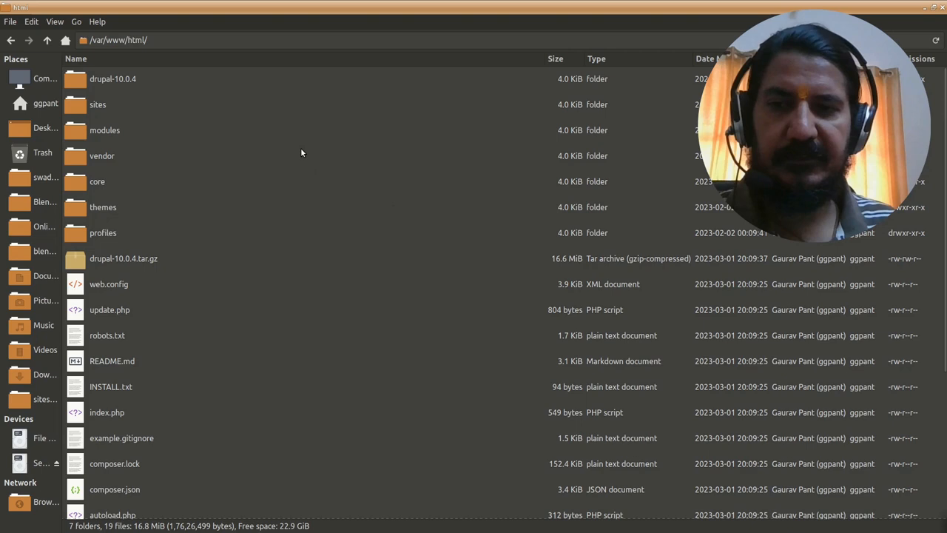
pyautogui.moveTo(226, 264)
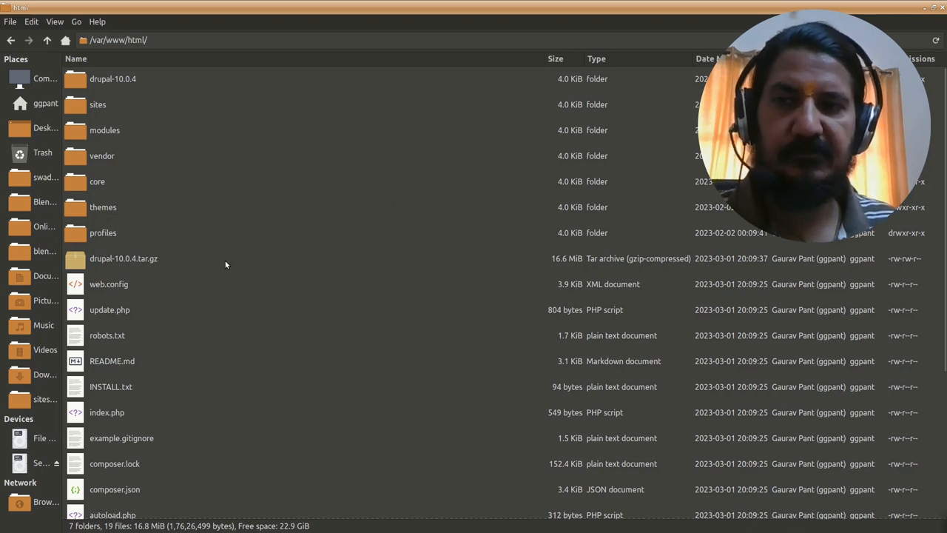
pyautogui.scroll(-3)
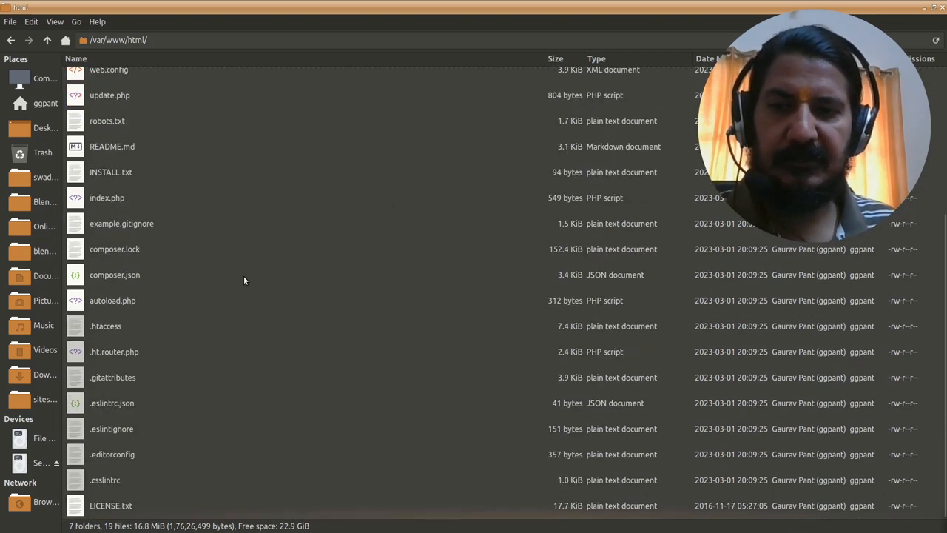
pyautogui.scroll(3)
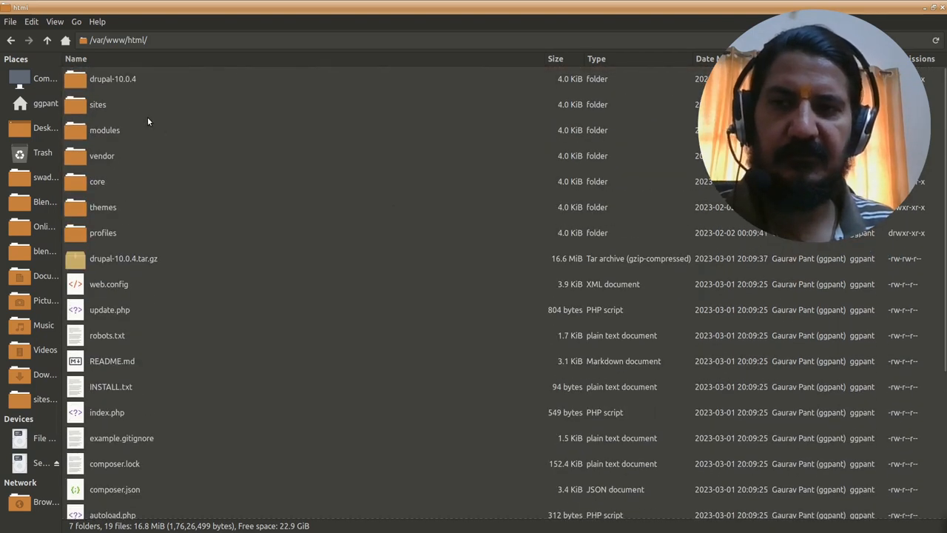
pyautogui.scroll(-3)
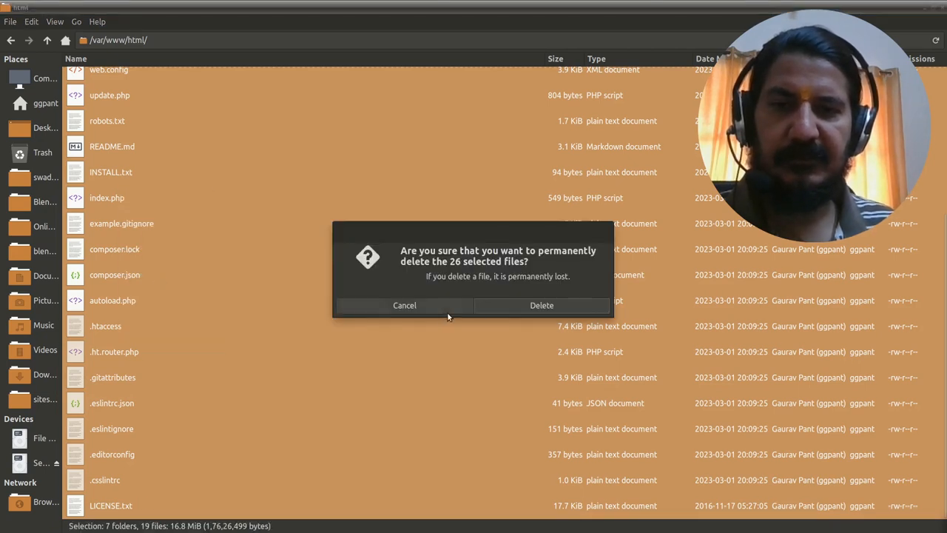
pyautogui.click(541, 305)
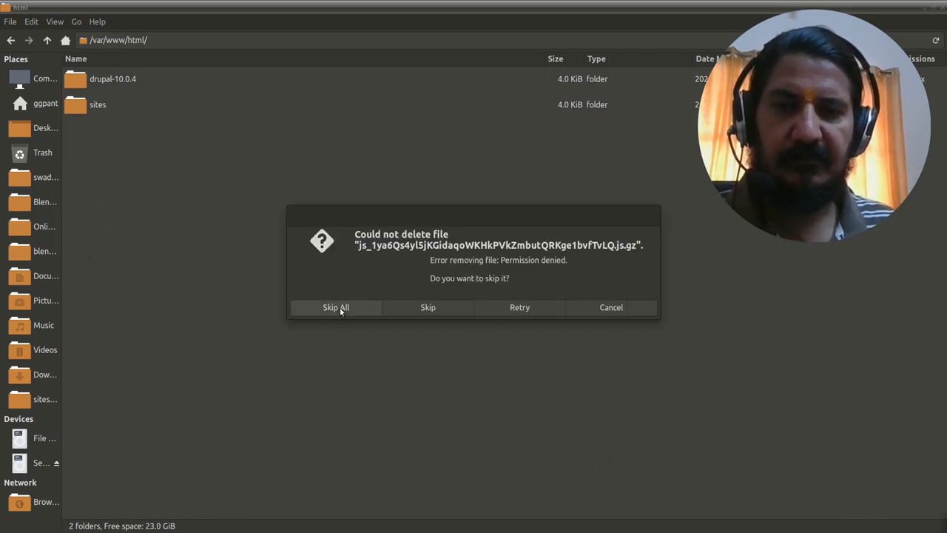
pyautogui.moveTo(520, 307)
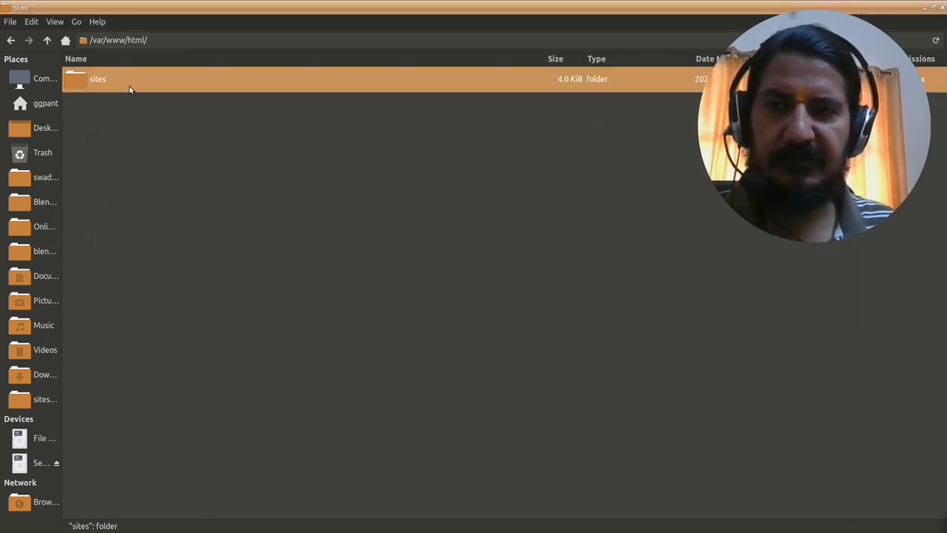
# Drill into the remaining sites folder down to default/files
pyautogui.doubleClick(97, 78)
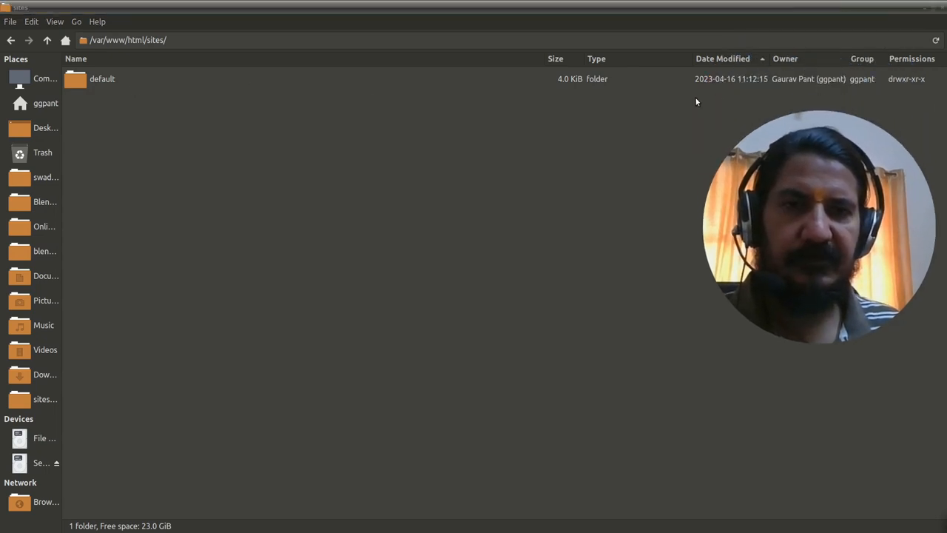
pyautogui.moveTo(107, 89)
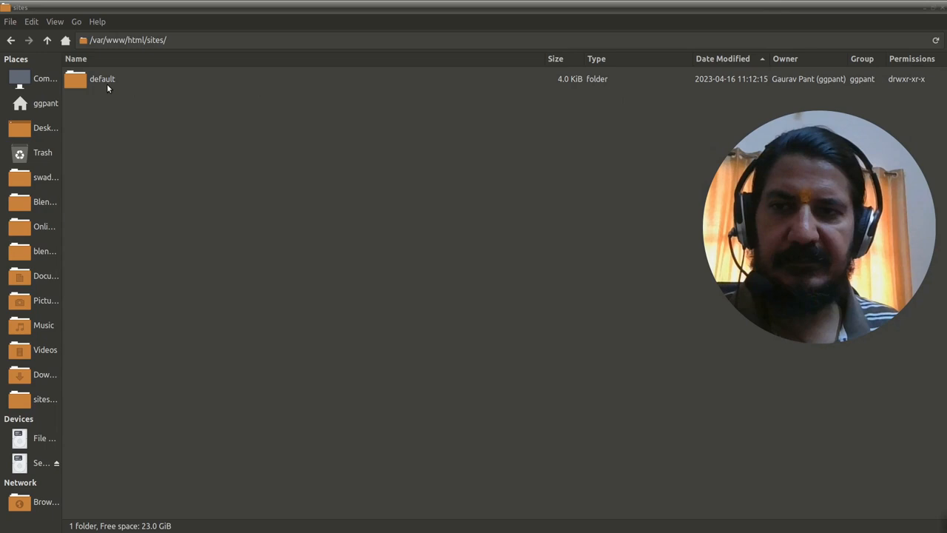
pyautogui.doubleClick(102, 78)
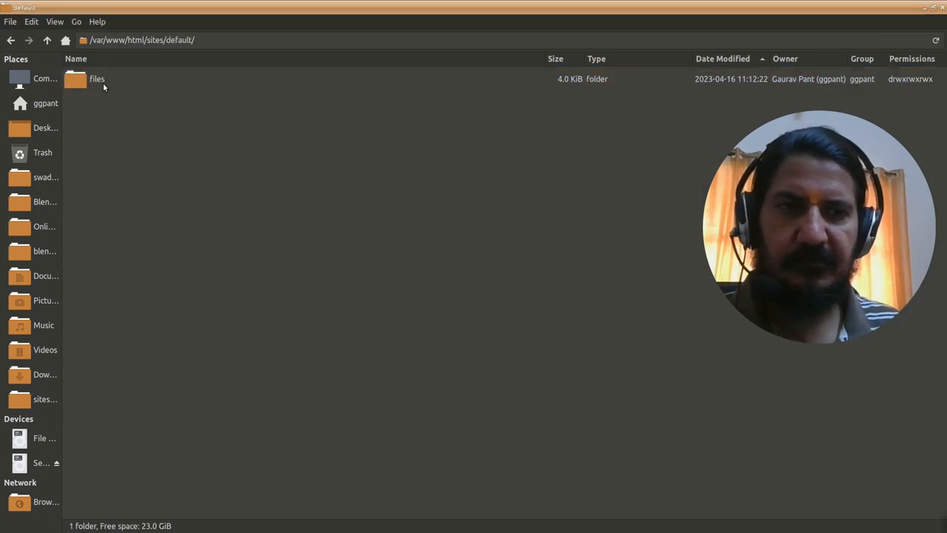
pyautogui.doubleClick(97, 78)
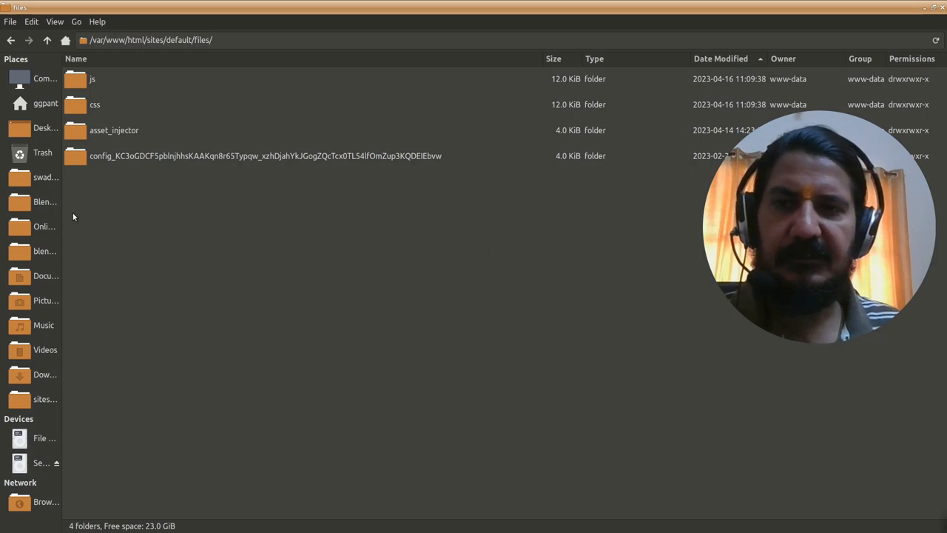
pyautogui.moveTo(190, 258)
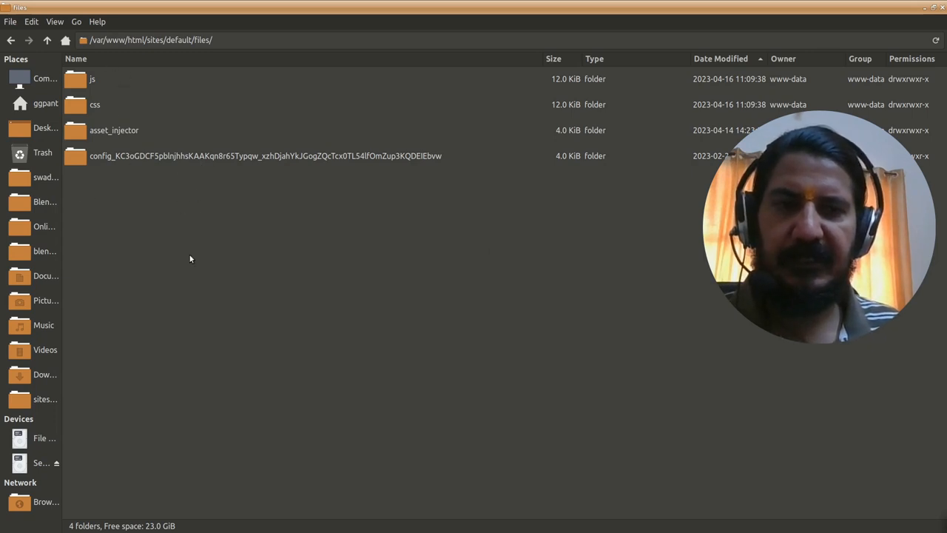
pyautogui.moveTo(721, 272)
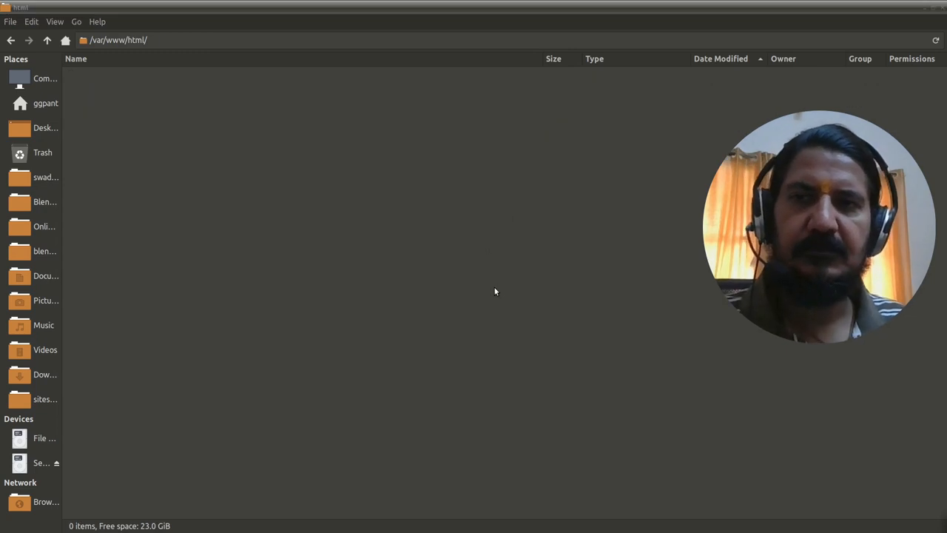
pyautogui.moveTo(550, 277)
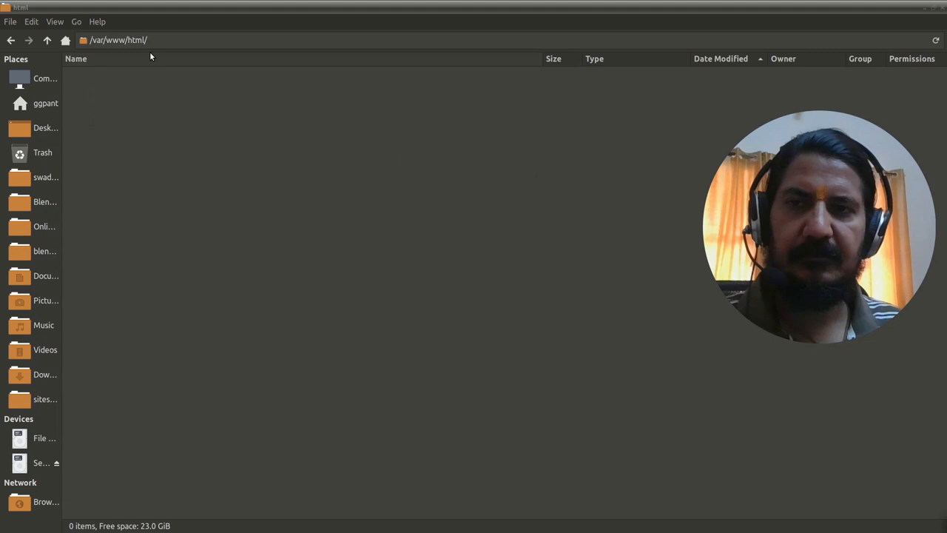
pyautogui.moveTo(426, 319)
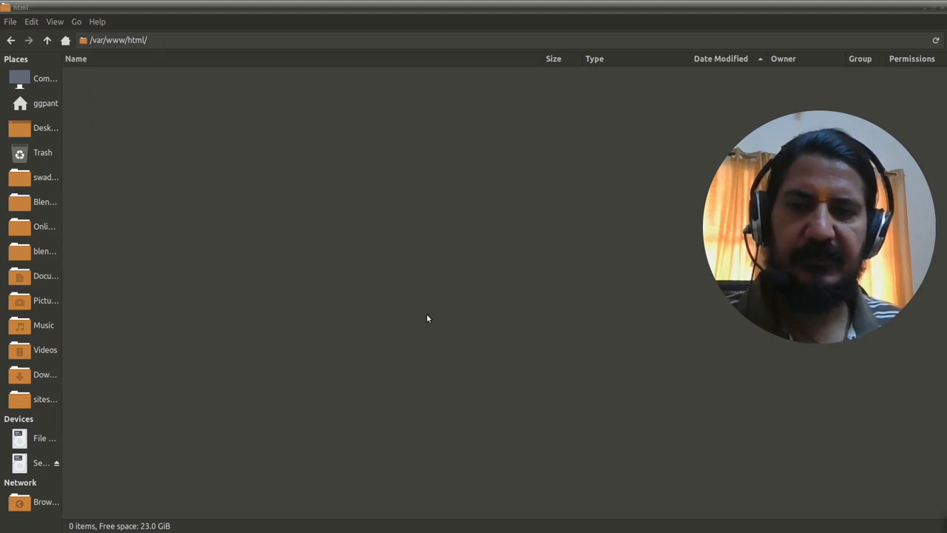
pyautogui.moveTo(196, 333)
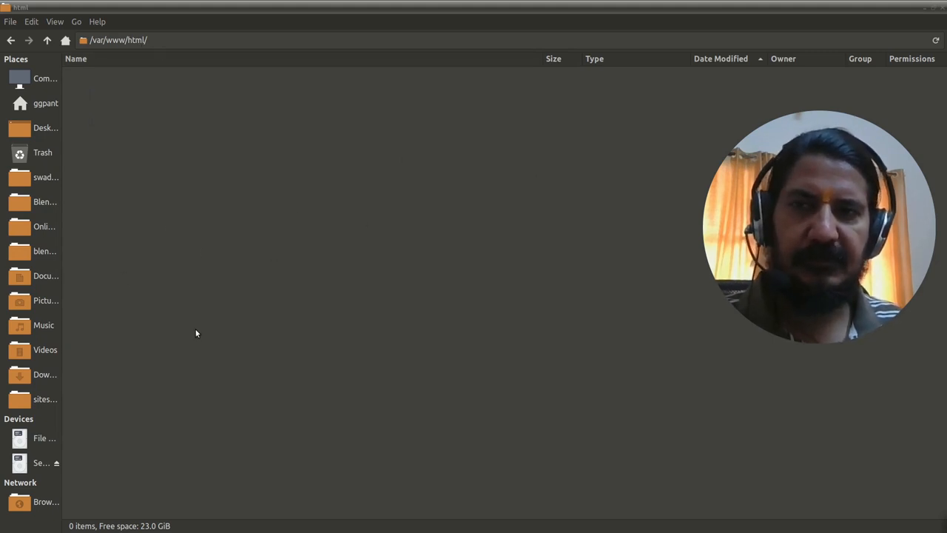
pyautogui.moveTo(219, 356)
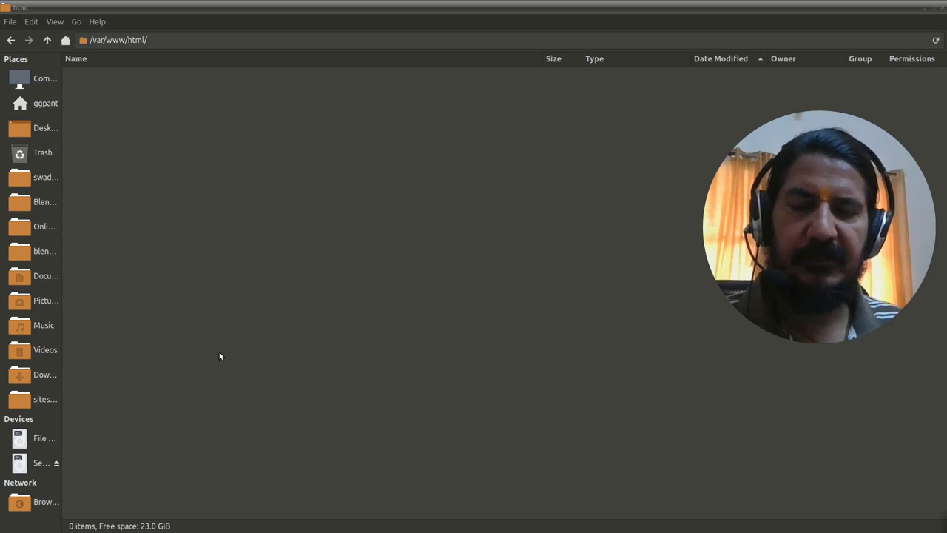
pyautogui.moveTo(225, 349)
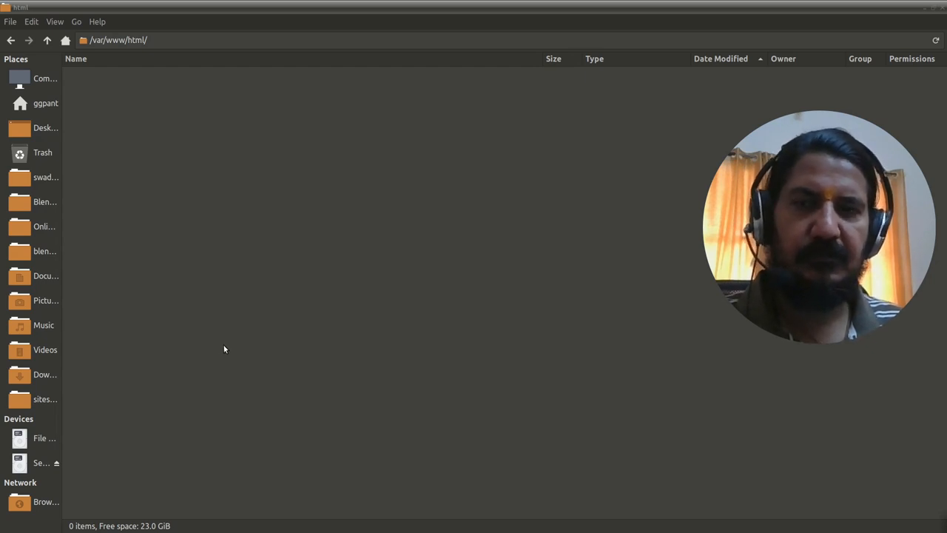
pyautogui.moveTo(260, 387)
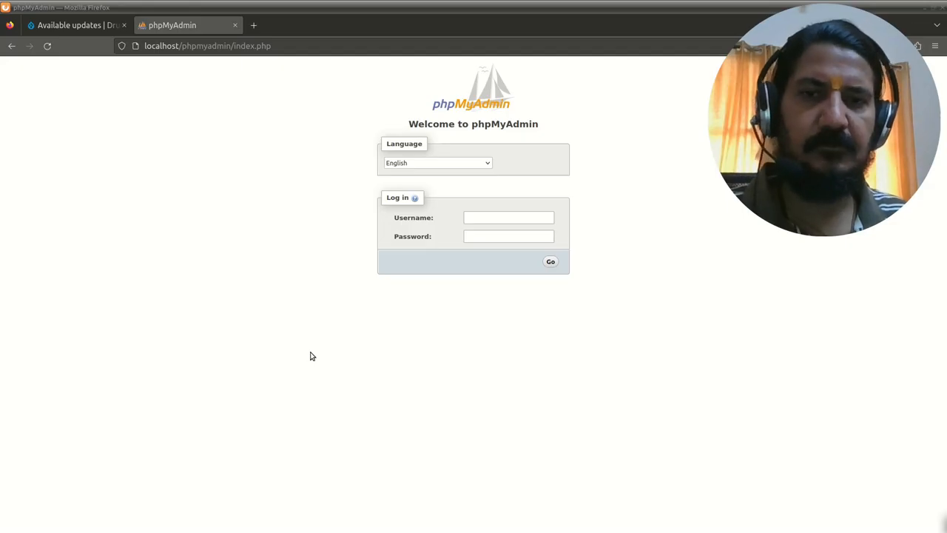
pyautogui.moveTo(340, 262)
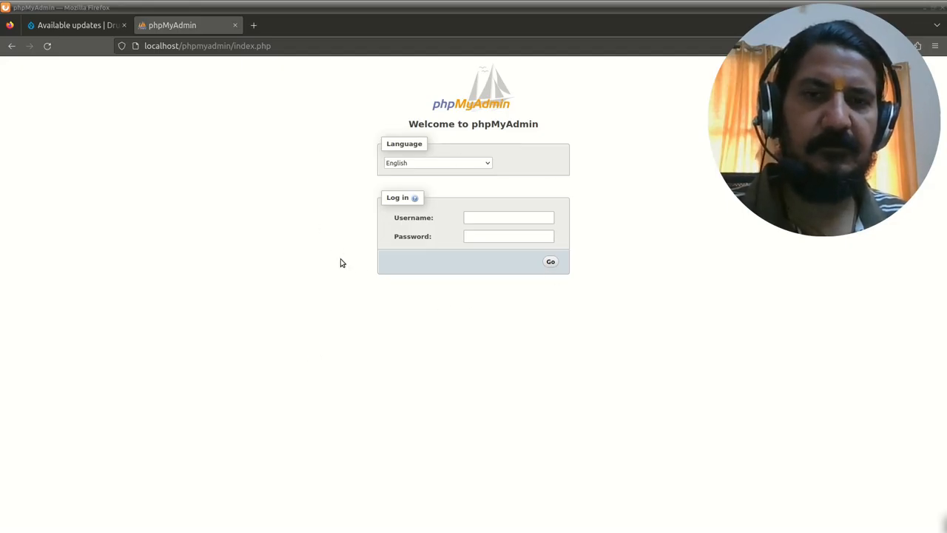
pyautogui.moveTo(425, 331)
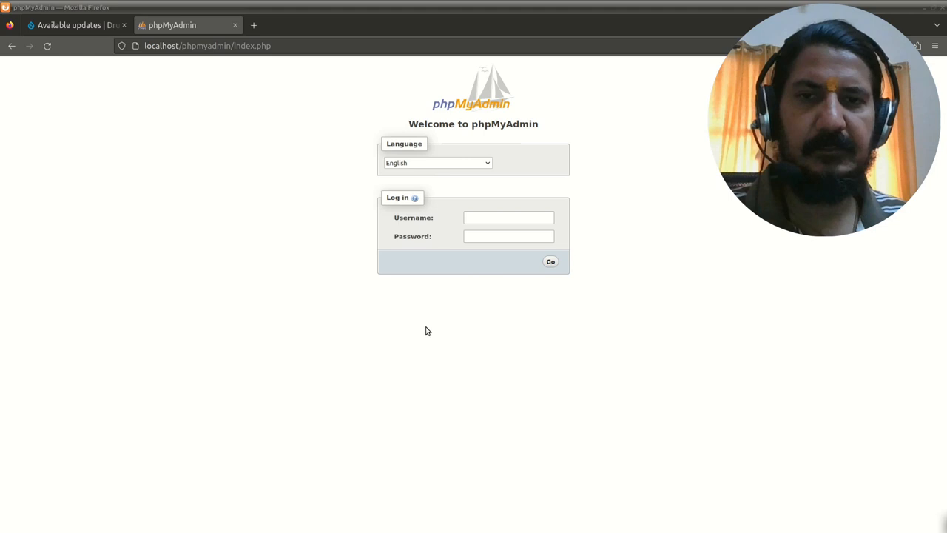
pyautogui.moveTo(441, 345)
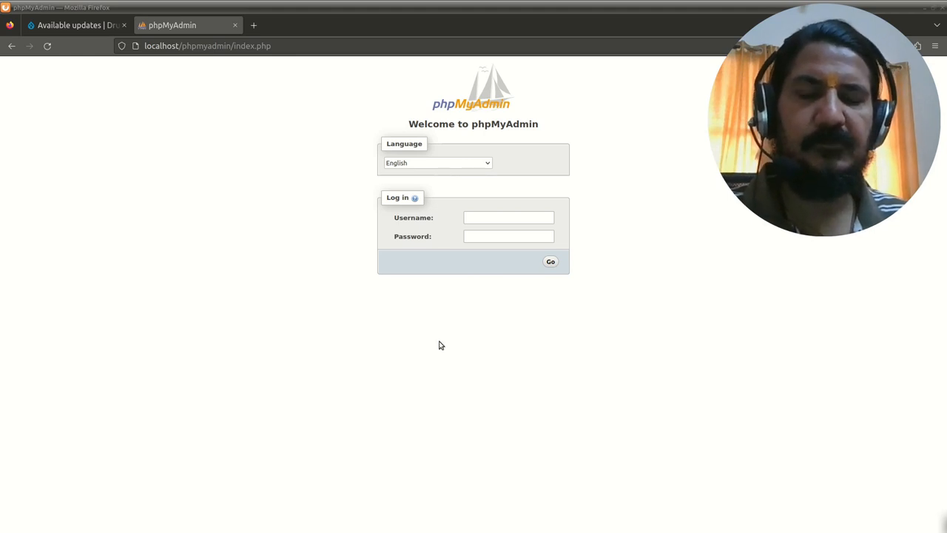
pyautogui.moveTo(447, 356)
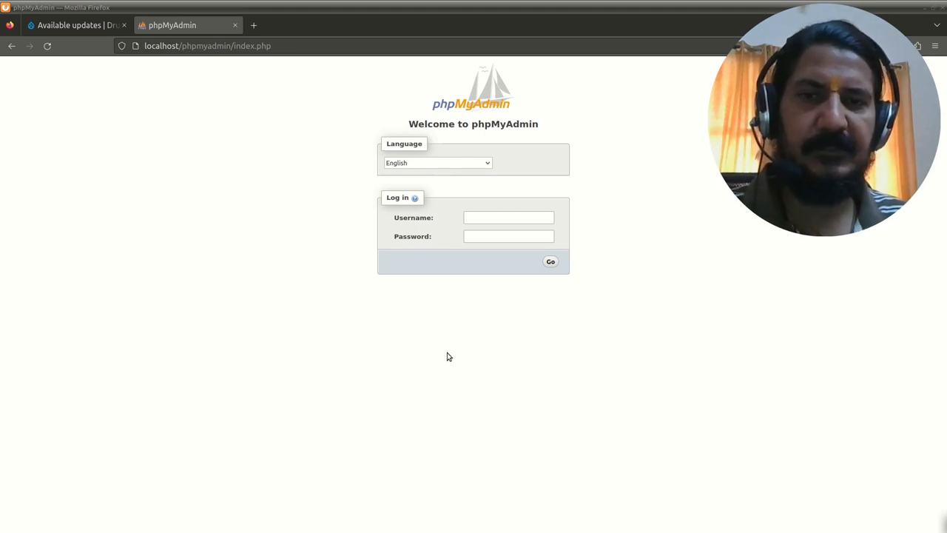
pyautogui.moveTo(354, 326)
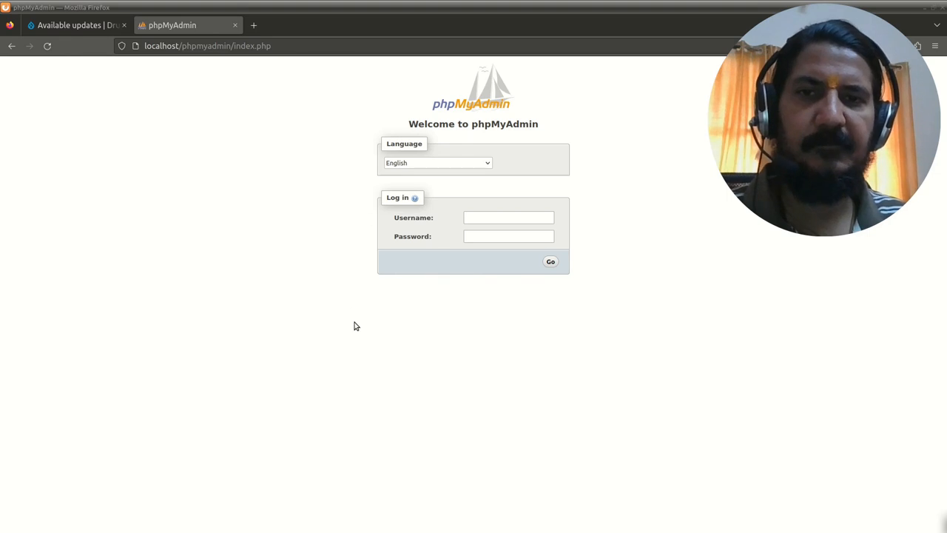
pyautogui.moveTo(372, 296)
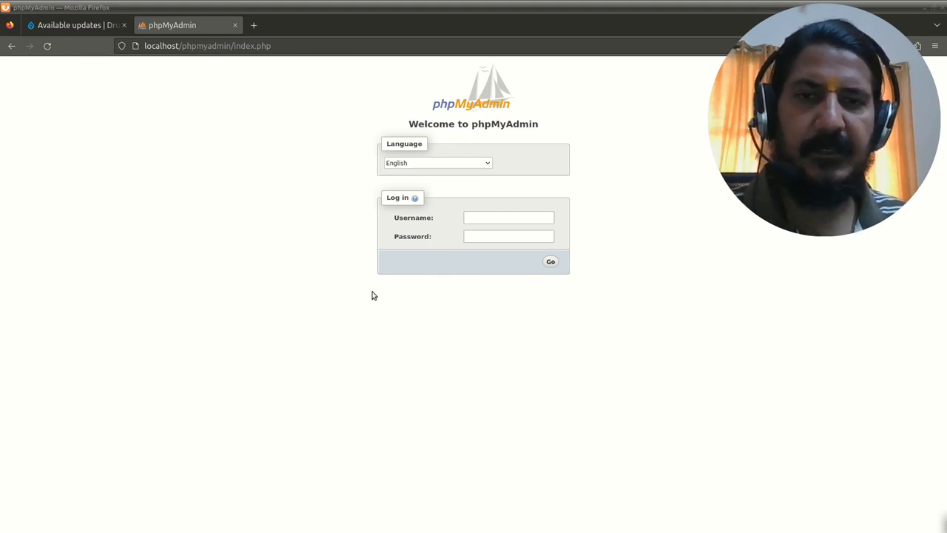
# Show the empty phpMyAdmin login form at localhost/phpmyadmin
pyautogui.click(508, 217)
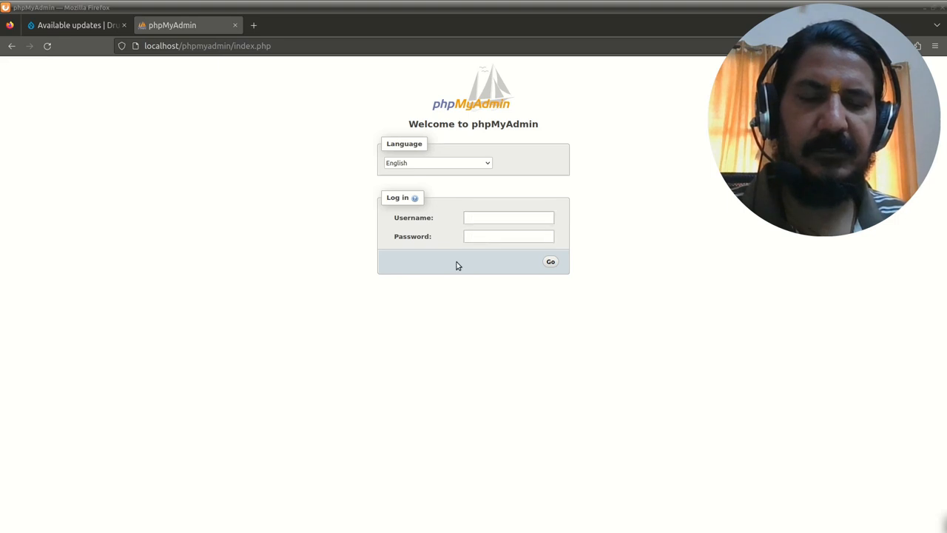
pyautogui.moveTo(468, 262)
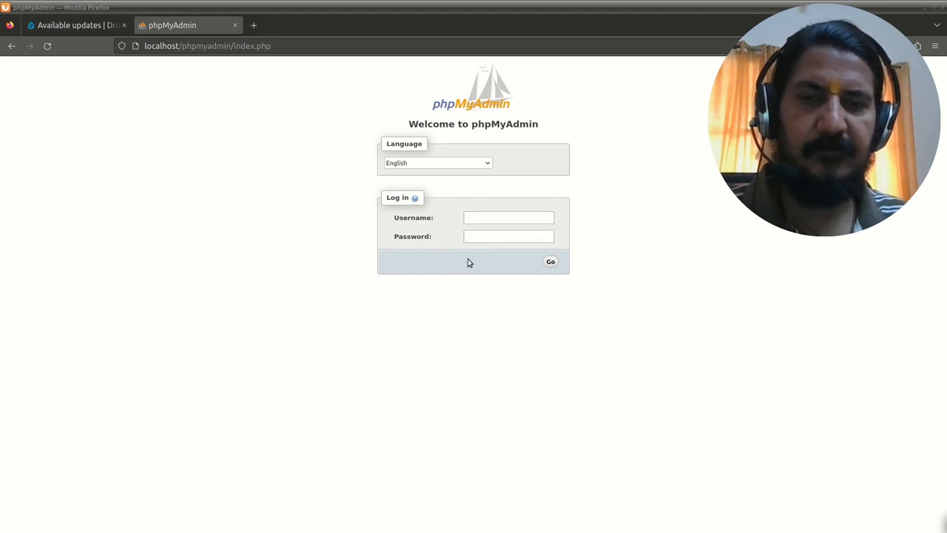
pyautogui.moveTo(248, 87)
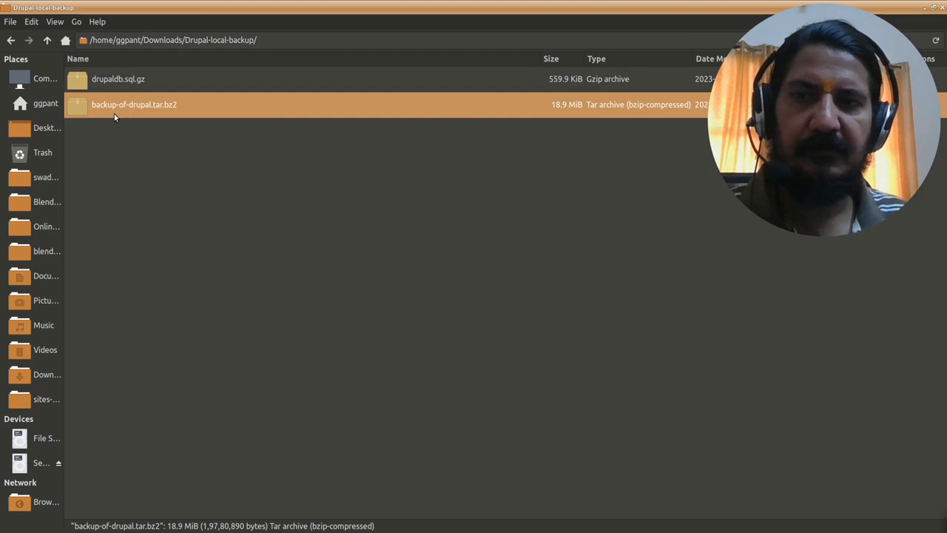
pyautogui.moveTo(131, 110)
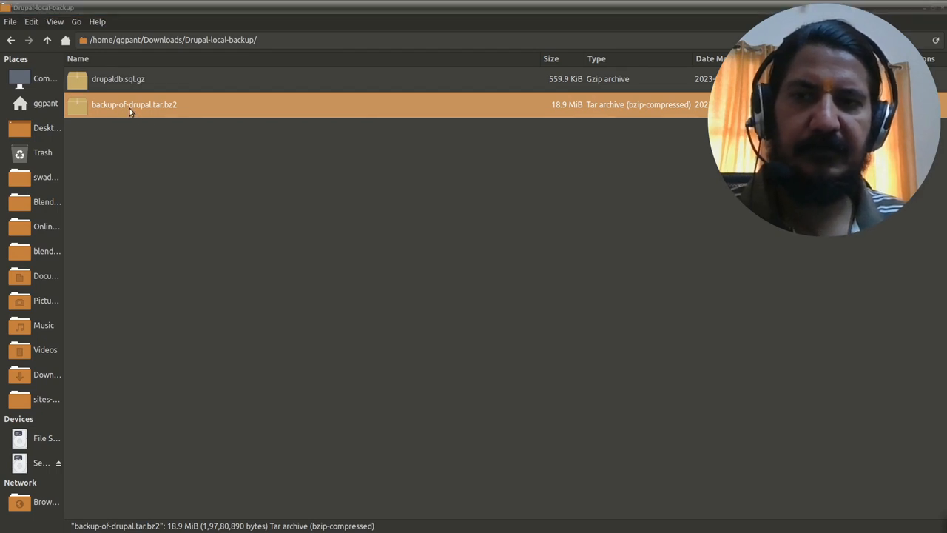
# Browse backup-of-drupal.tar.bz2 into sites/default and open settings.php read-only
pyautogui.doubleClick(134, 104)
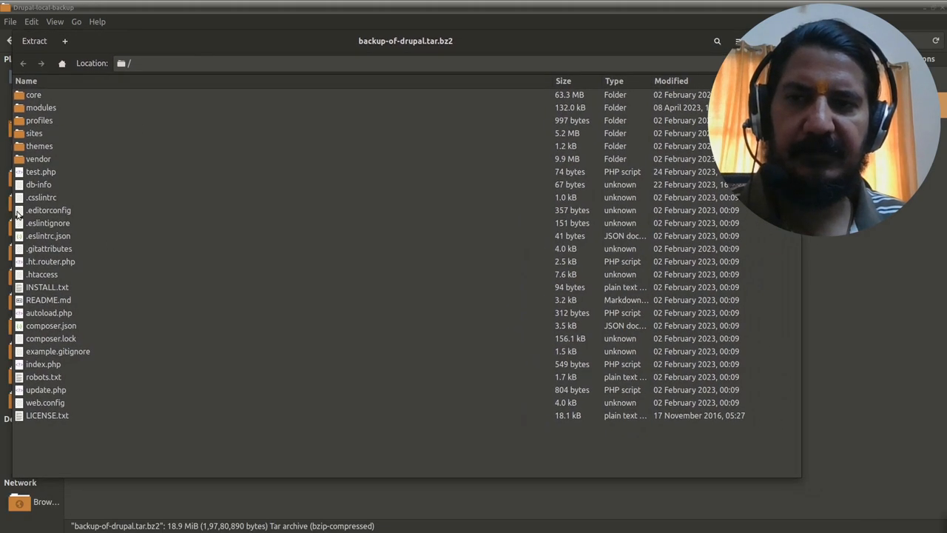
pyautogui.click(34, 133)
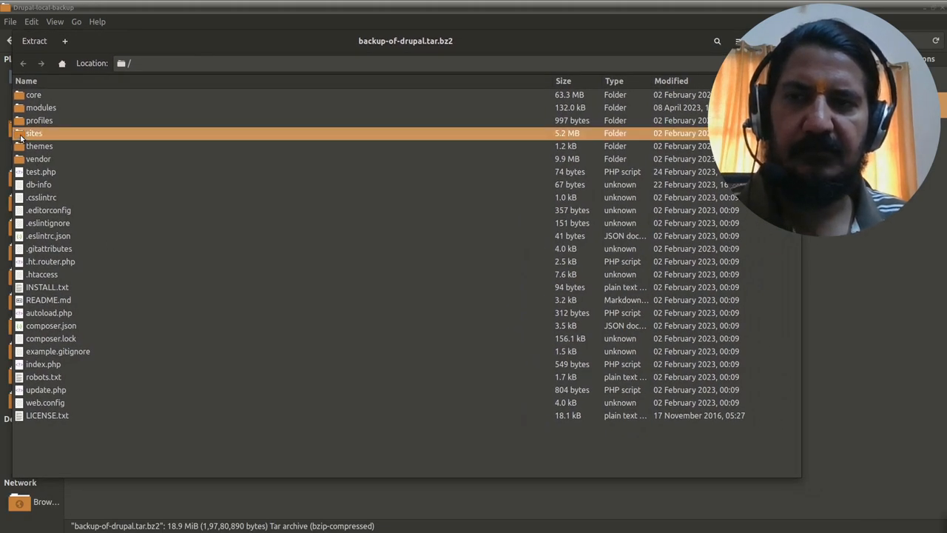
pyautogui.doubleClick(34, 133)
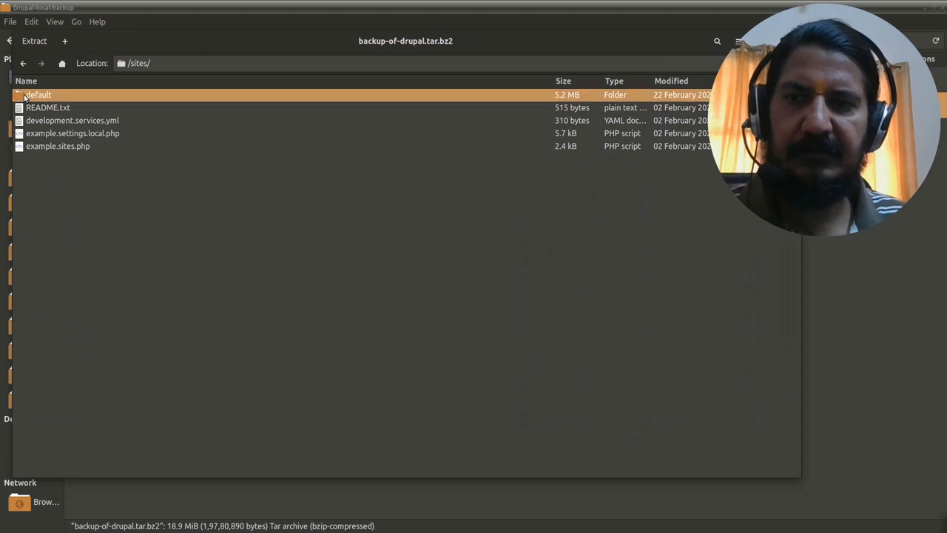
pyautogui.doubleClick(39, 95)
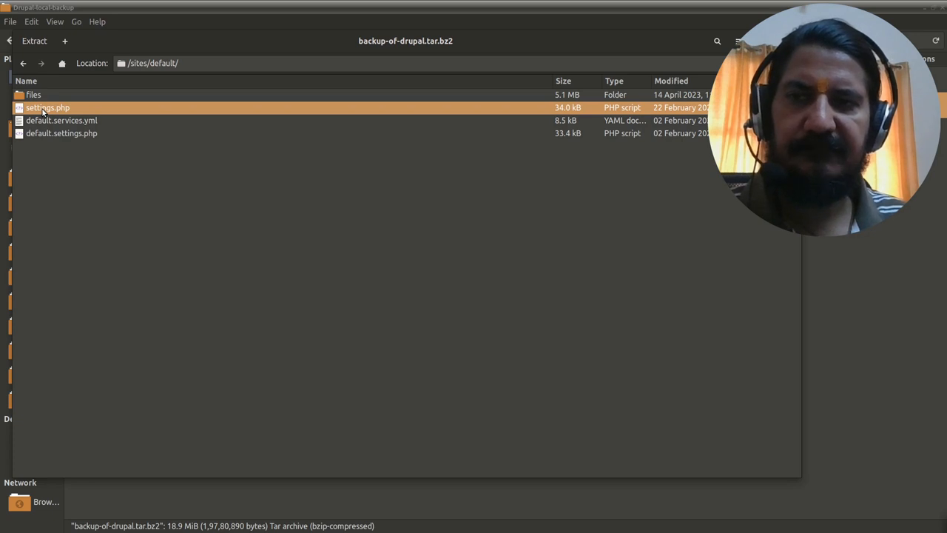
pyautogui.rightClick(47, 108)
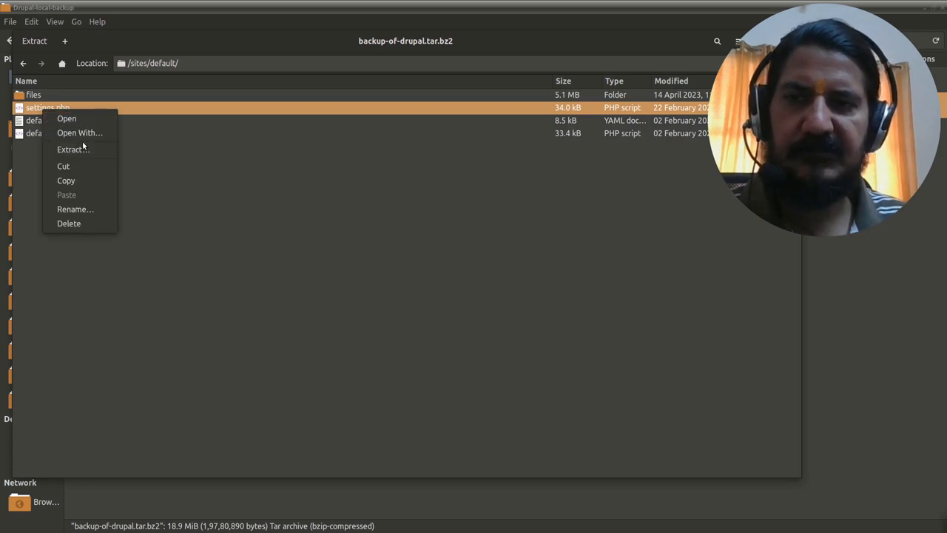
pyautogui.click(107, 158)
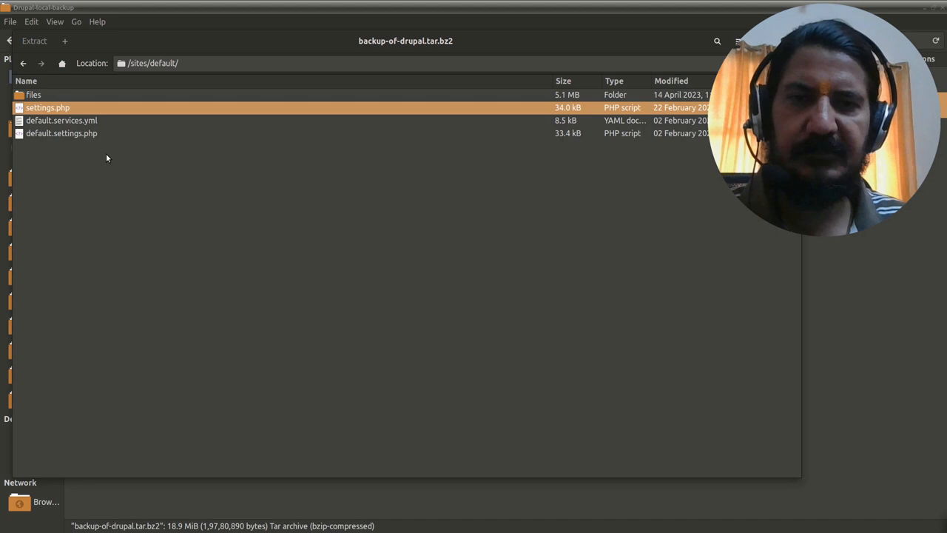
pyautogui.click(34, 41)
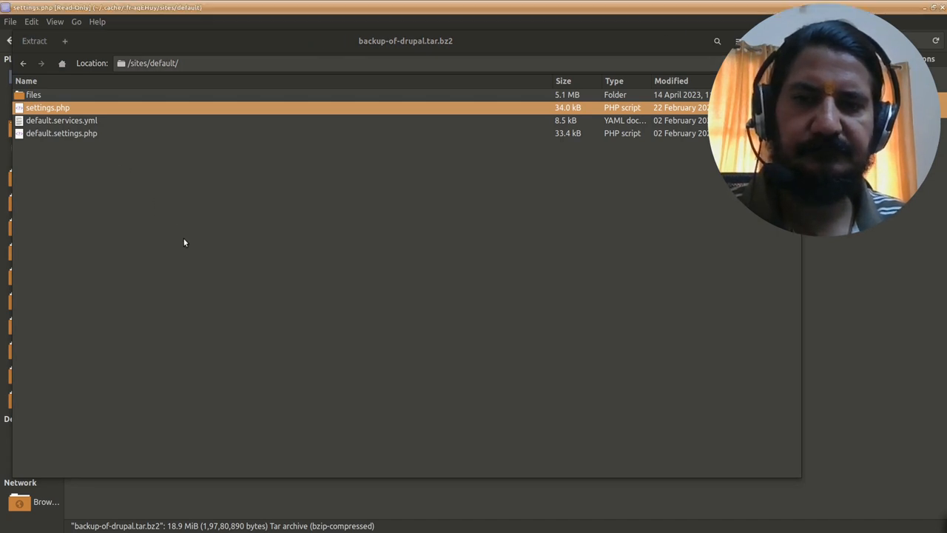
# Scroll settings.php to the $databases block near line 816 and select the username
pyautogui.doubleClick(47, 108)
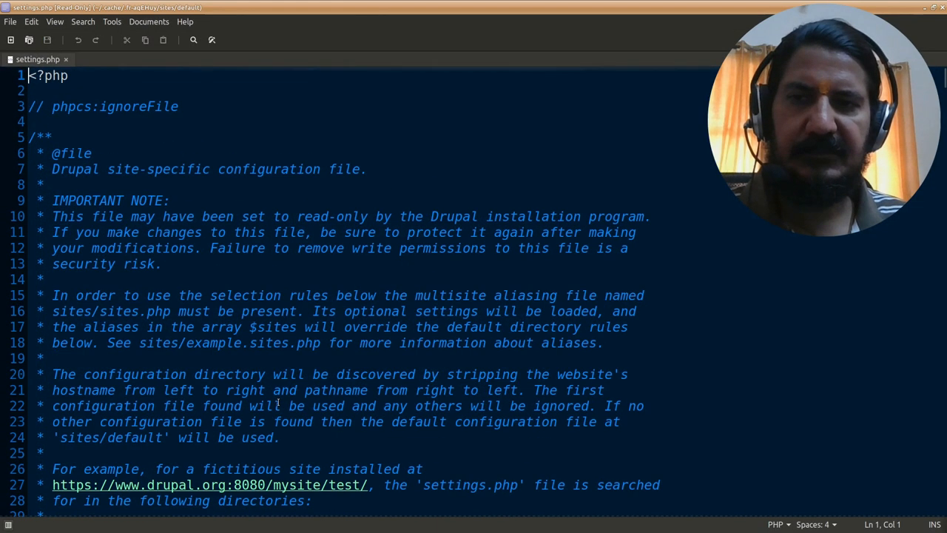
pyautogui.scroll(-3)
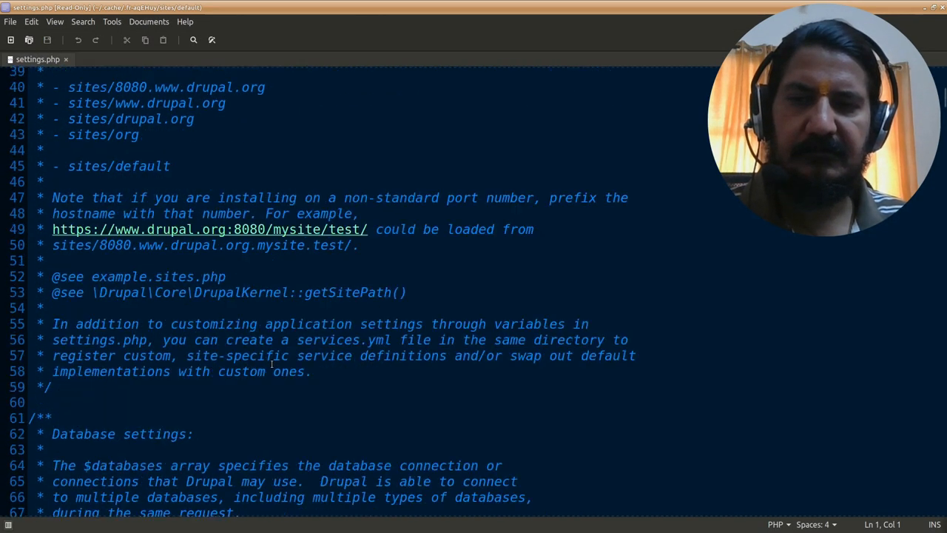
pyautogui.scroll(-3)
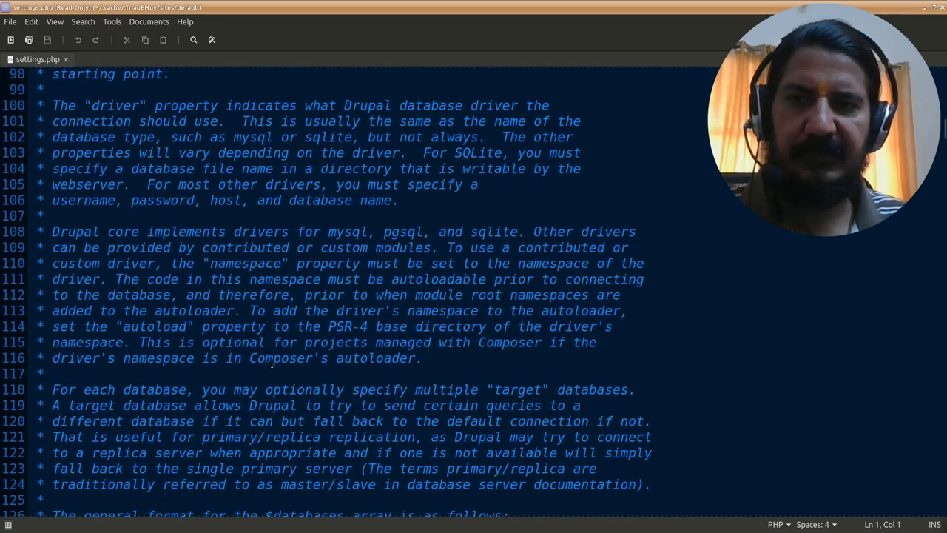
pyautogui.scroll(-3)
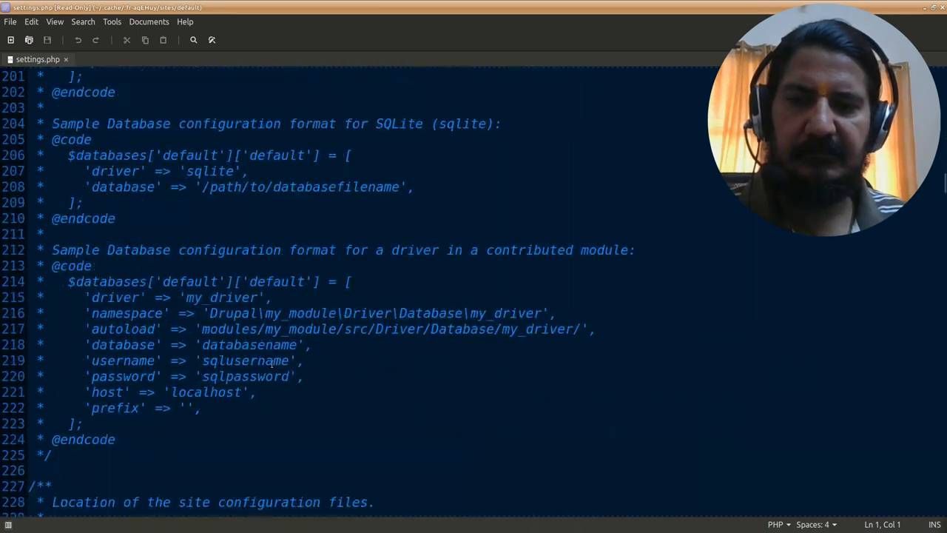
pyautogui.scroll(-3)
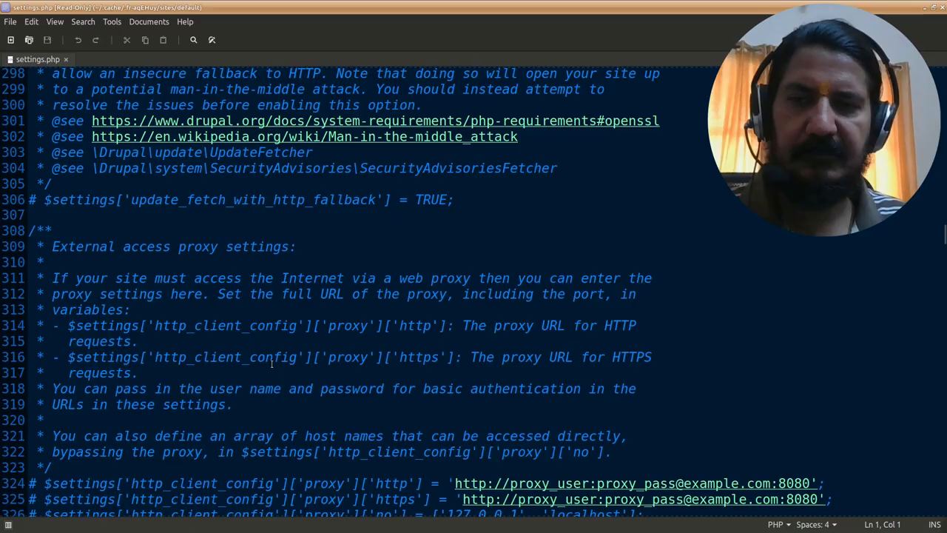
pyautogui.scroll(-3)
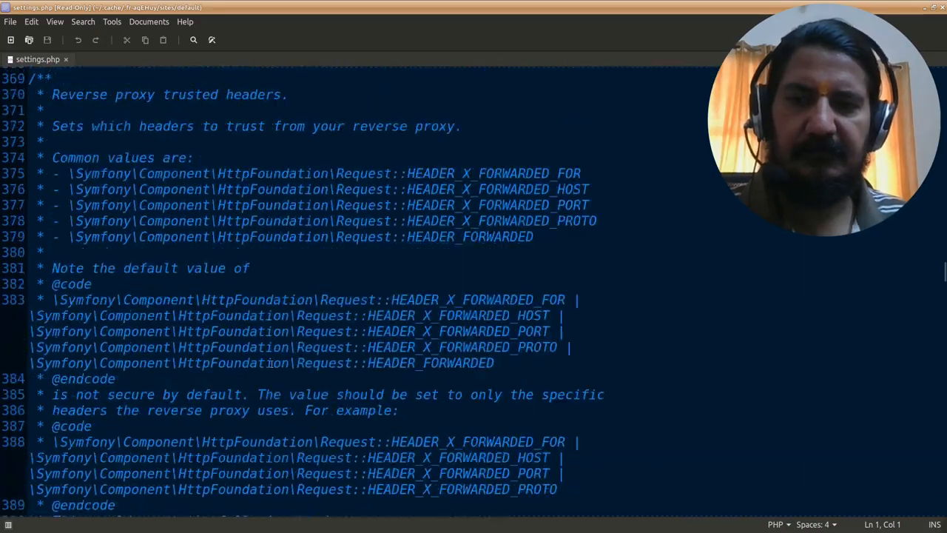
pyautogui.scroll(-3)
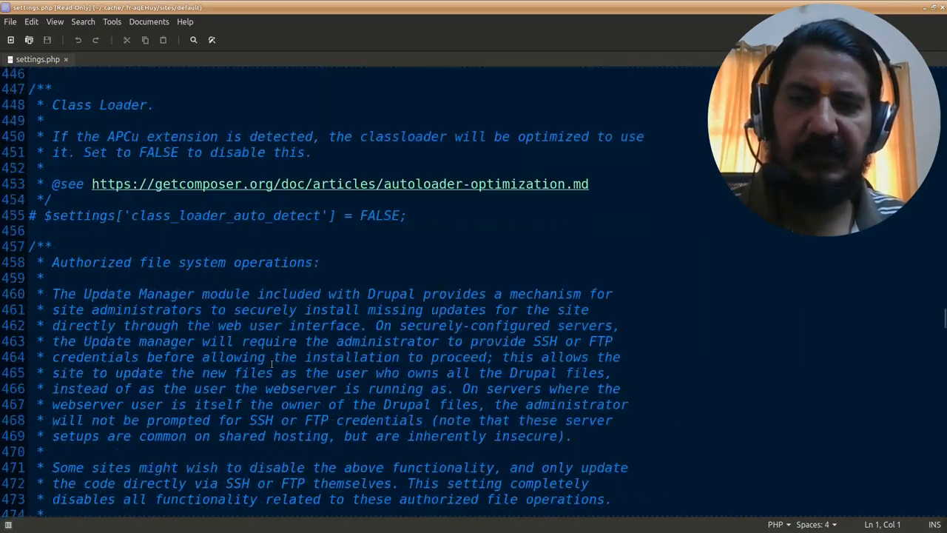
pyautogui.scroll(-3)
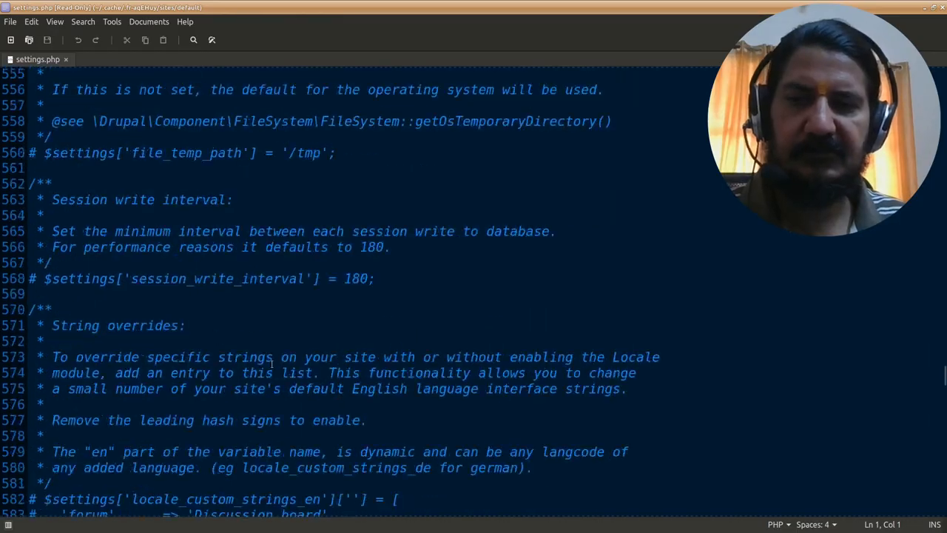
pyautogui.scroll(-3)
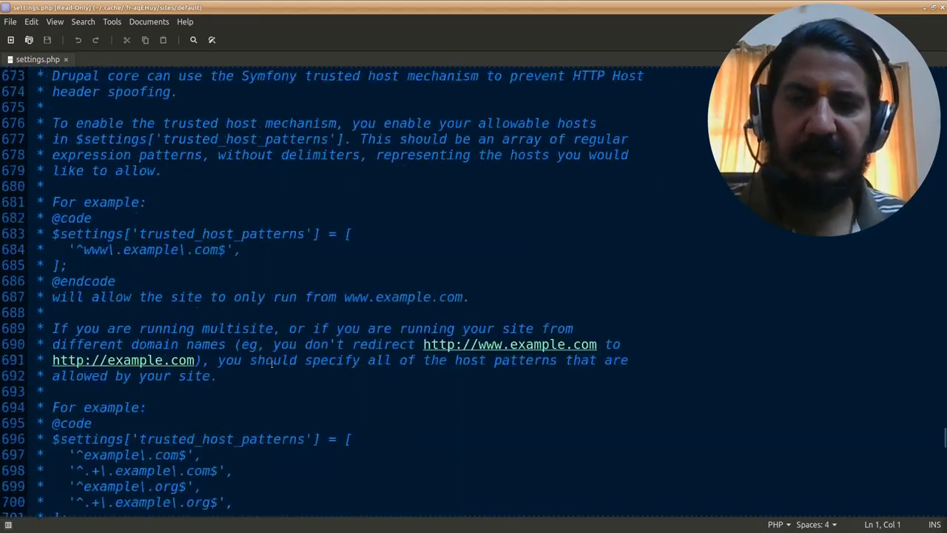
pyautogui.scroll(-3)
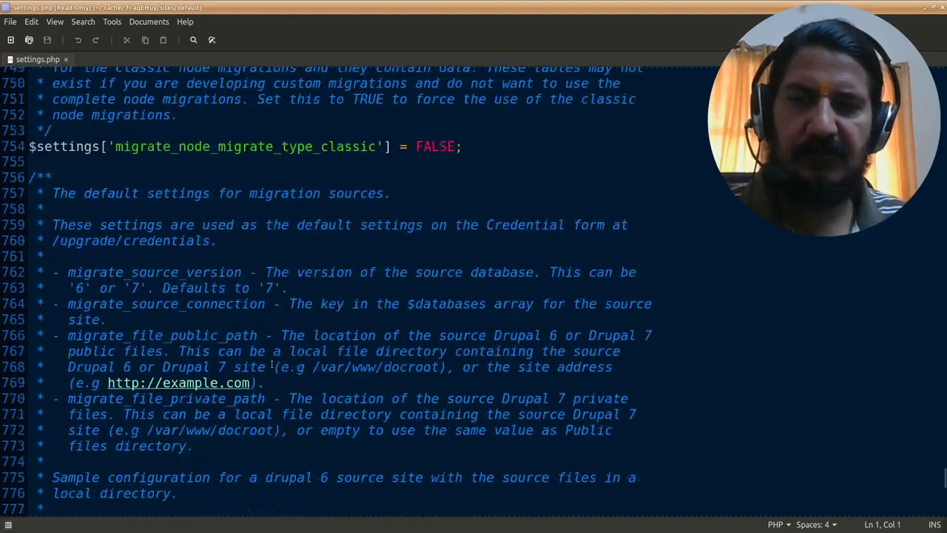
pyautogui.scroll(-3)
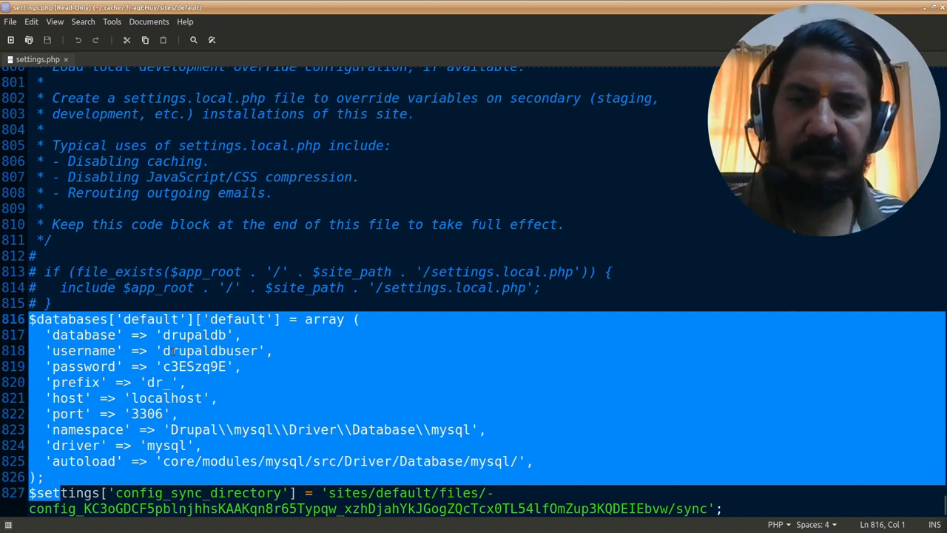
pyautogui.doubleClick(207, 350)
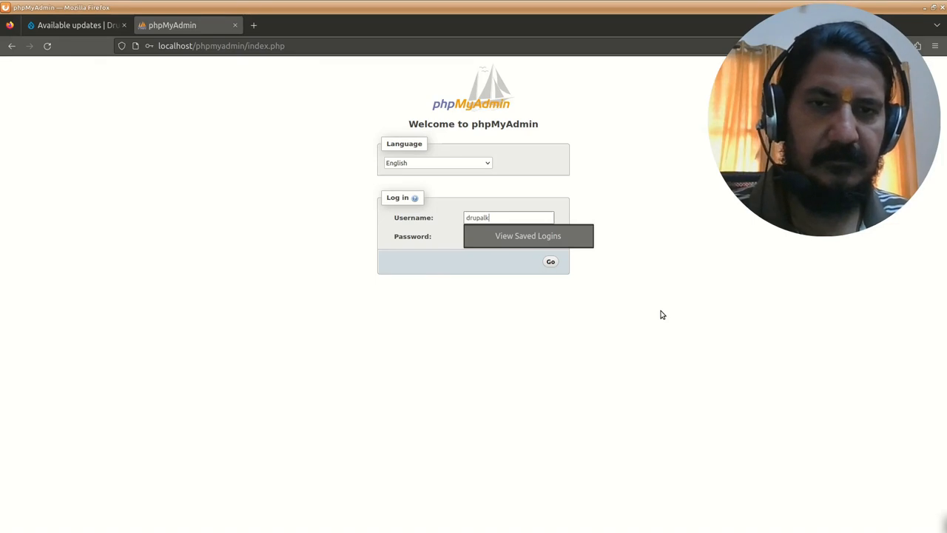
# Log into phpMyAdmin with the drupaldbuser credentials
pyautogui.write('dbus')
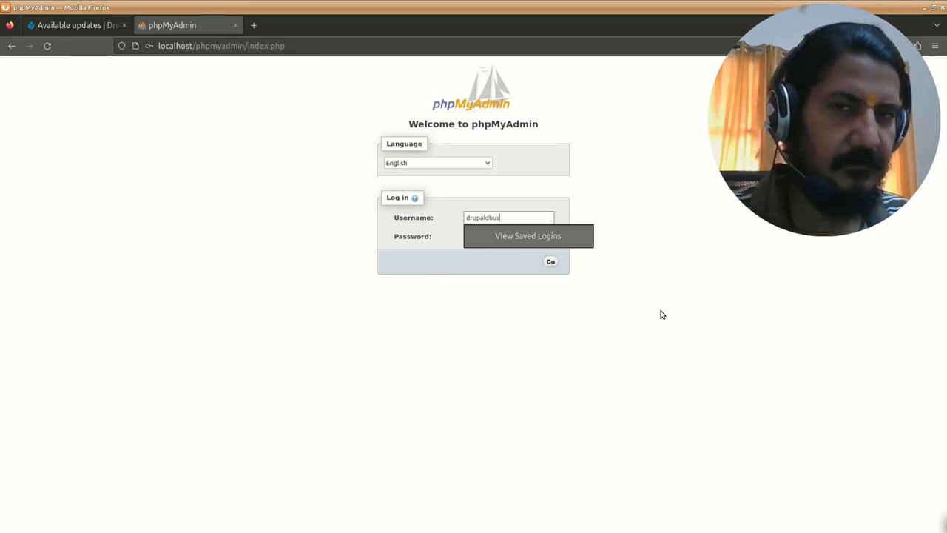
pyautogui.click(550, 261)
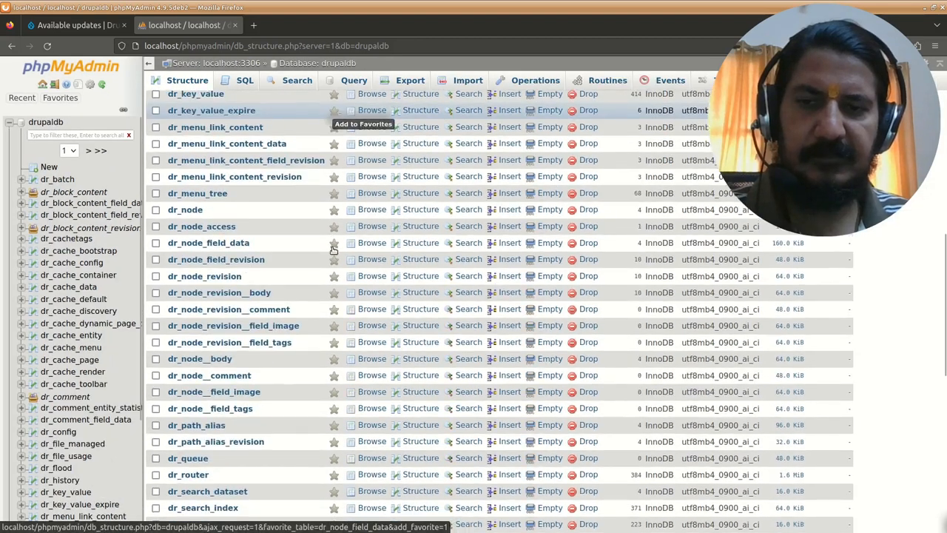
# Select all 75 drupaldb tables, drop them, and reload the now-empty database
pyautogui.scroll(3)
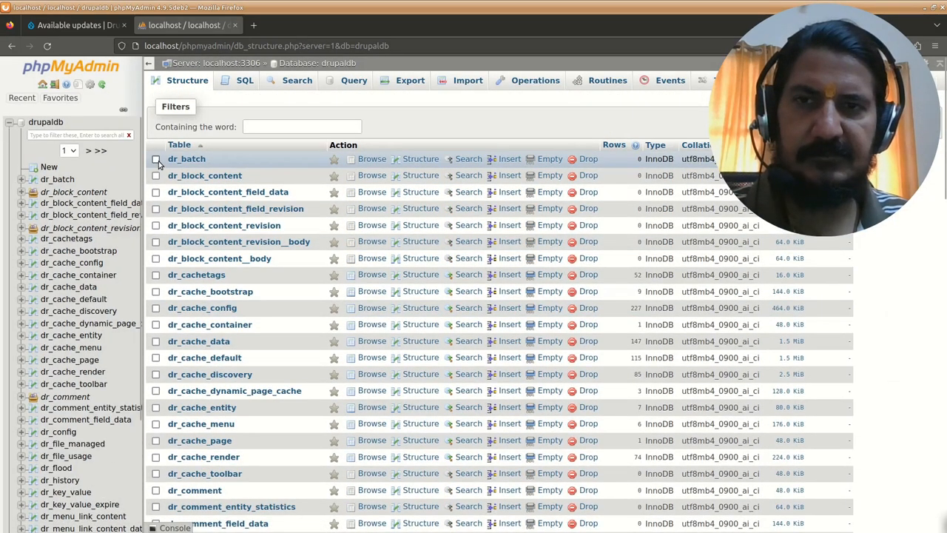
pyautogui.scroll(-3)
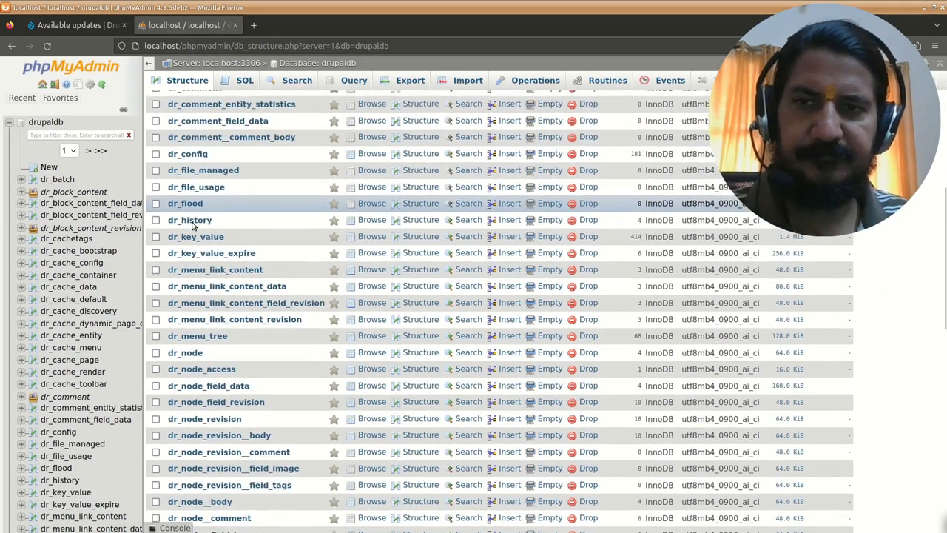
pyautogui.scroll(-3)
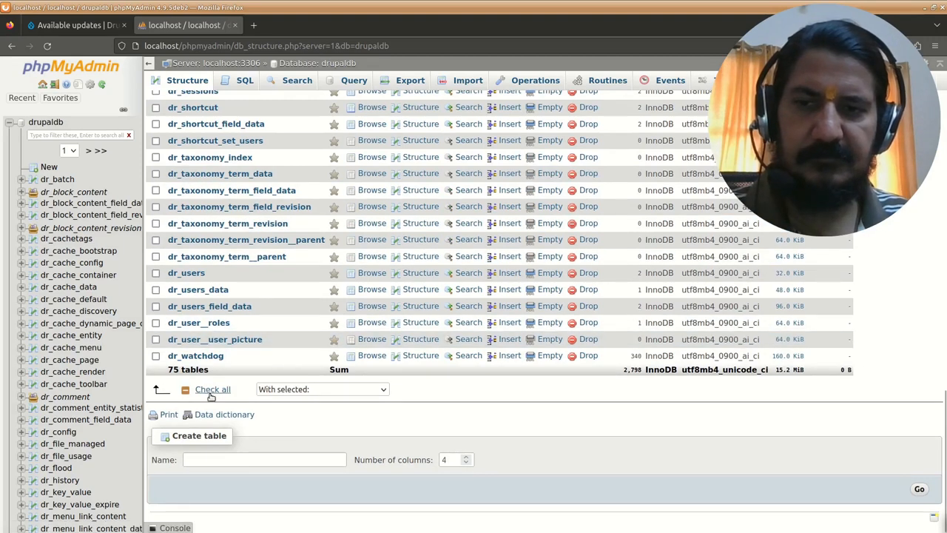
pyautogui.click(212, 389)
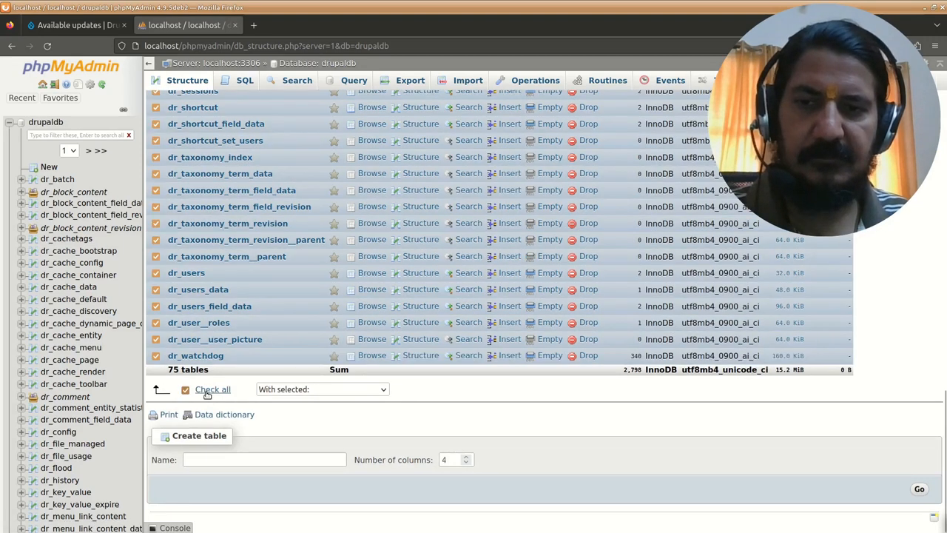
pyautogui.moveTo(328, 398)
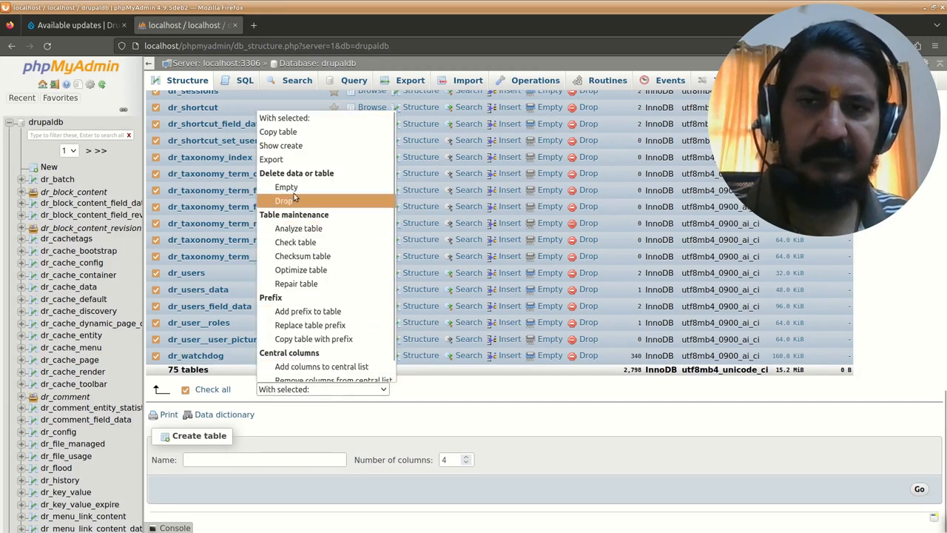
pyautogui.moveTo(332, 205)
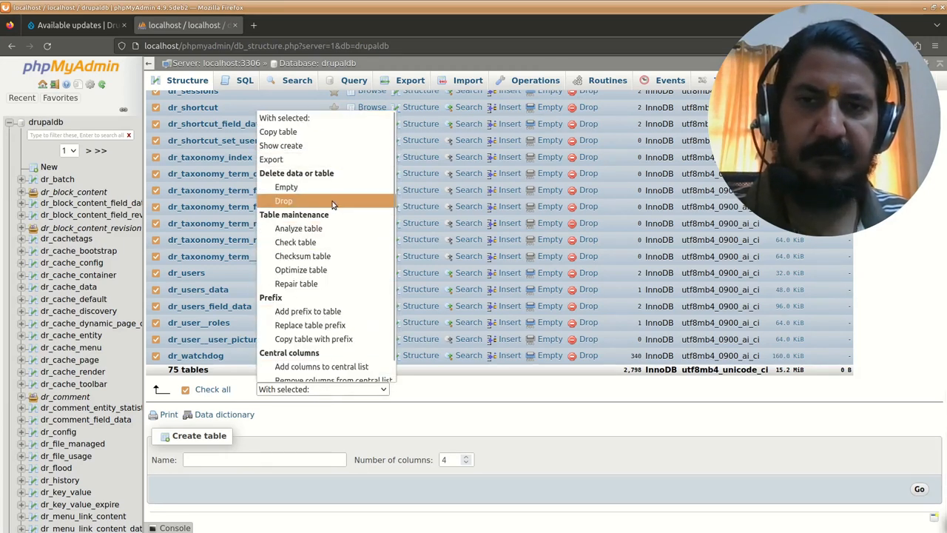
pyautogui.click(283, 201)
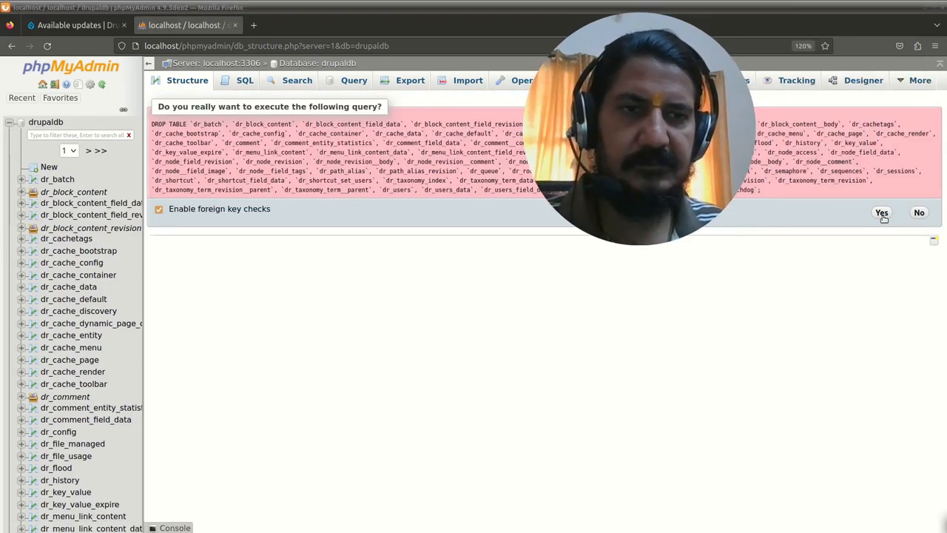
pyautogui.click(881, 213)
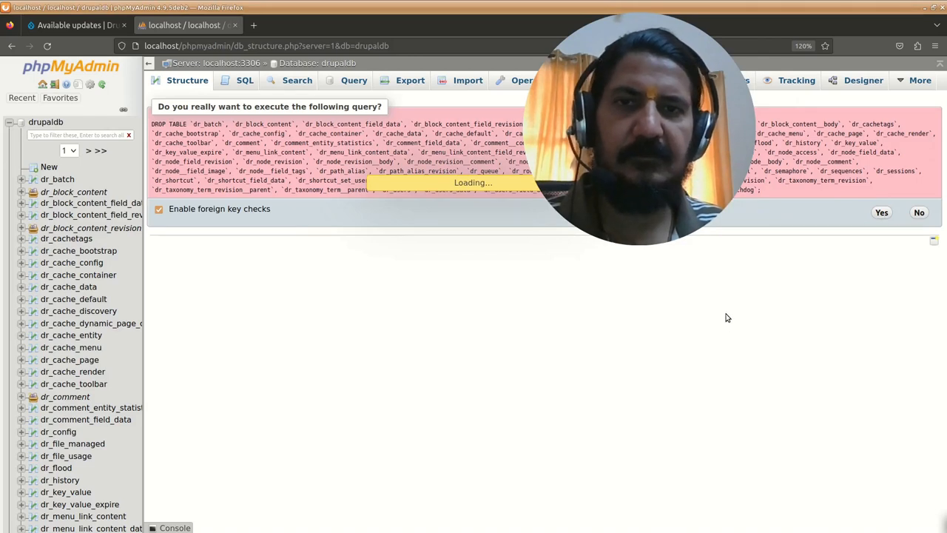
pyautogui.click(881, 212)
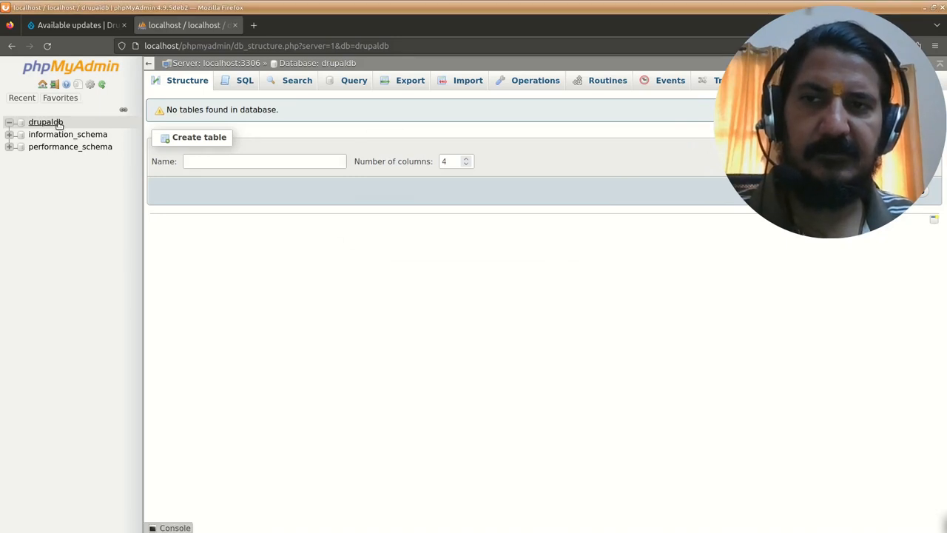
pyautogui.moveTo(328, 173)
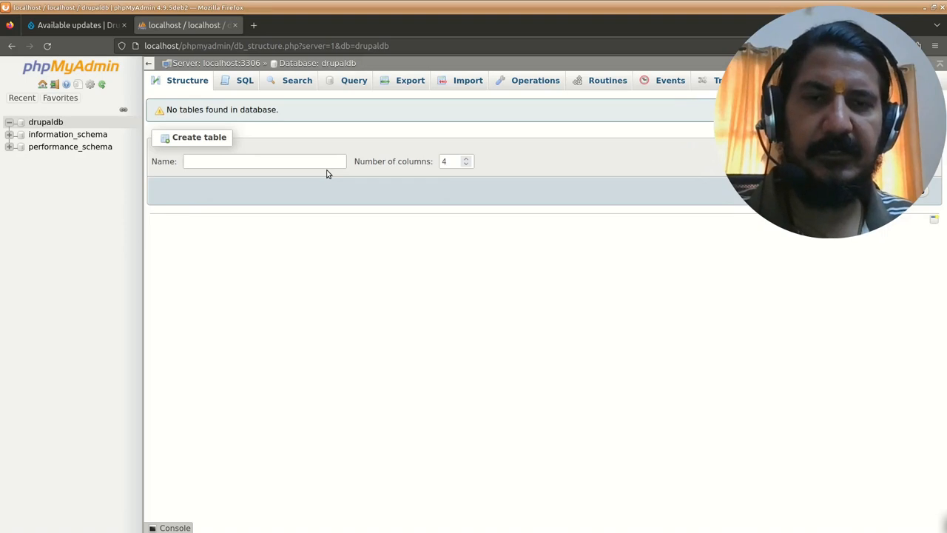
pyautogui.moveTo(559, 225)
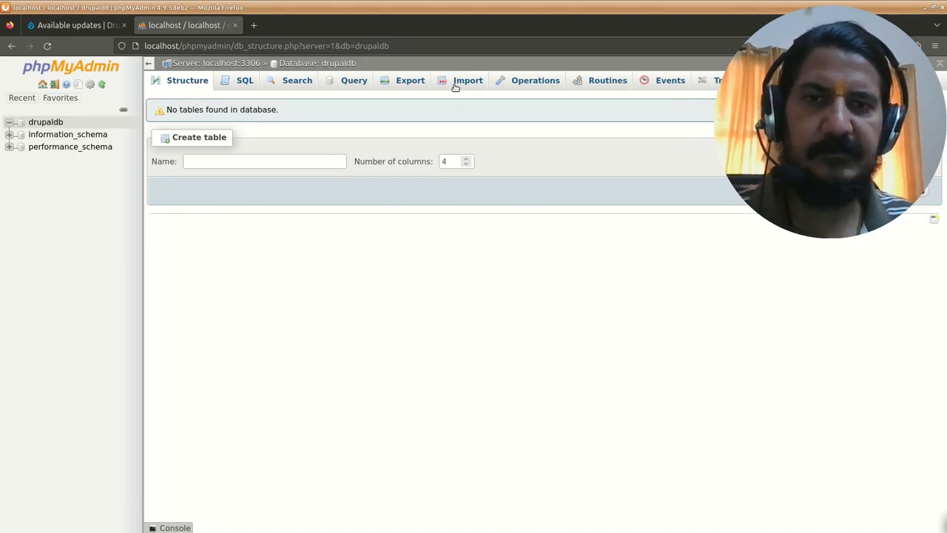
# On drupaldb's Import page, choose drupaldb.sql.gz as the SQL file
pyautogui.click(468, 80)
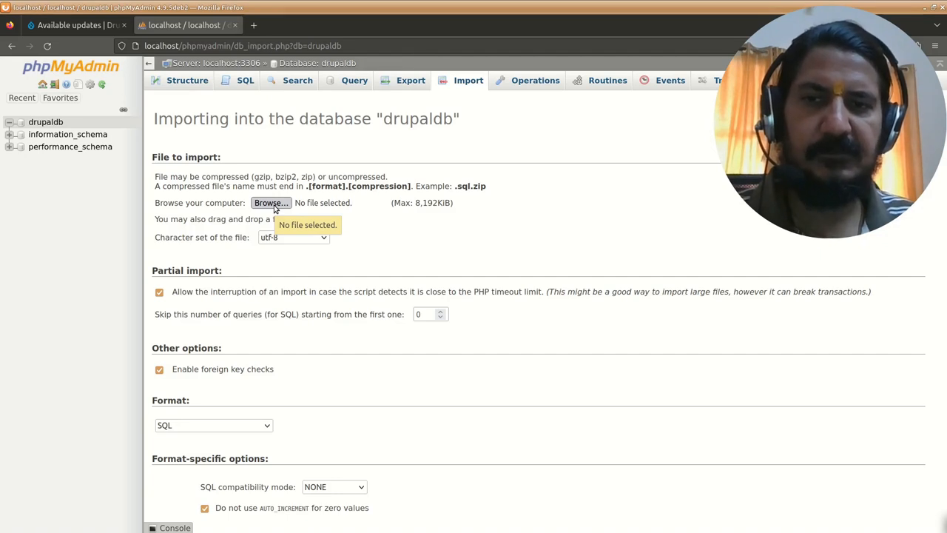
pyautogui.click(270, 203)
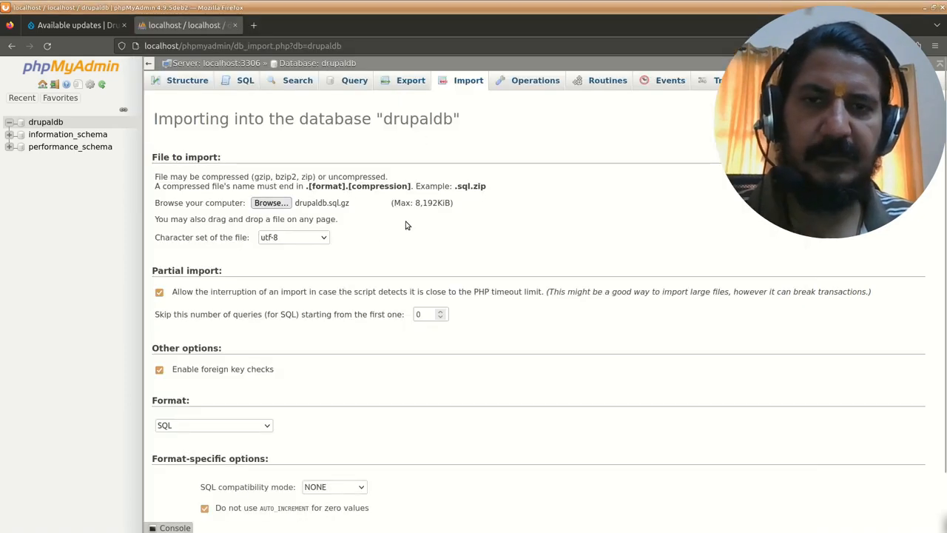
pyautogui.moveTo(381, 230)
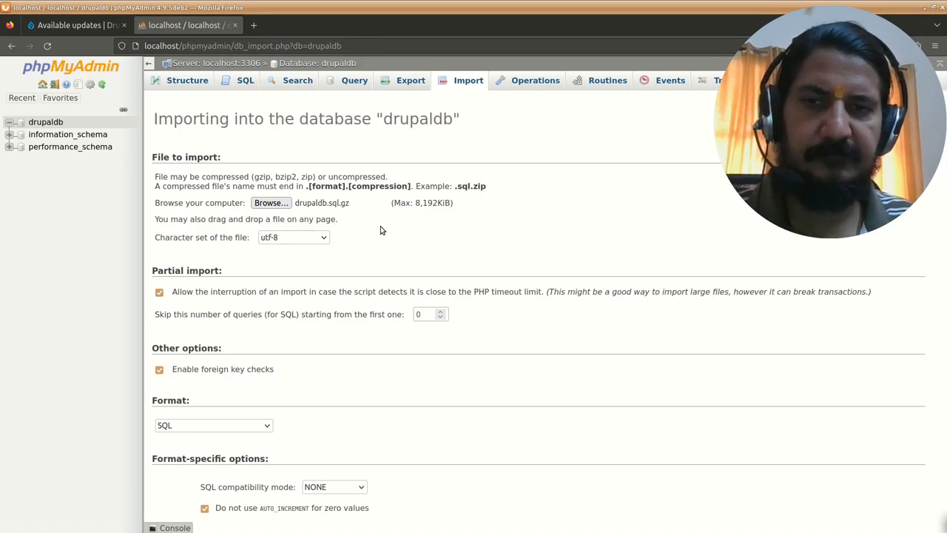
pyautogui.scroll(-3)
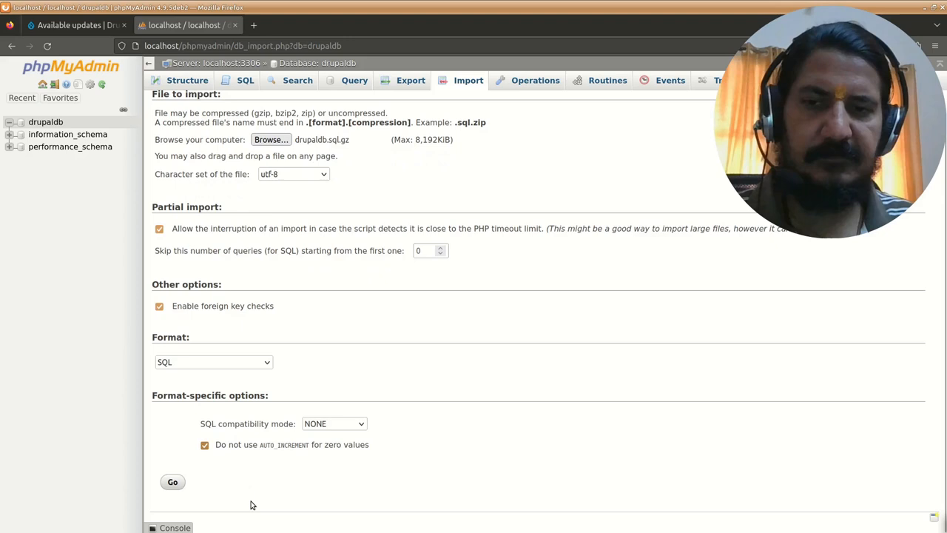
# Submit the import so drupaldb.sql.gz starts uploading
pyautogui.click(173, 482)
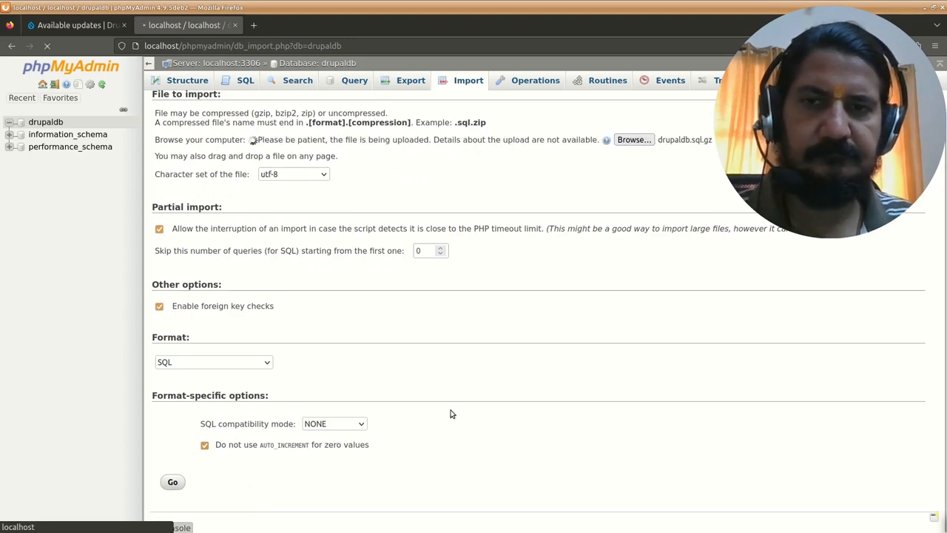
pyautogui.moveTo(436, 391)
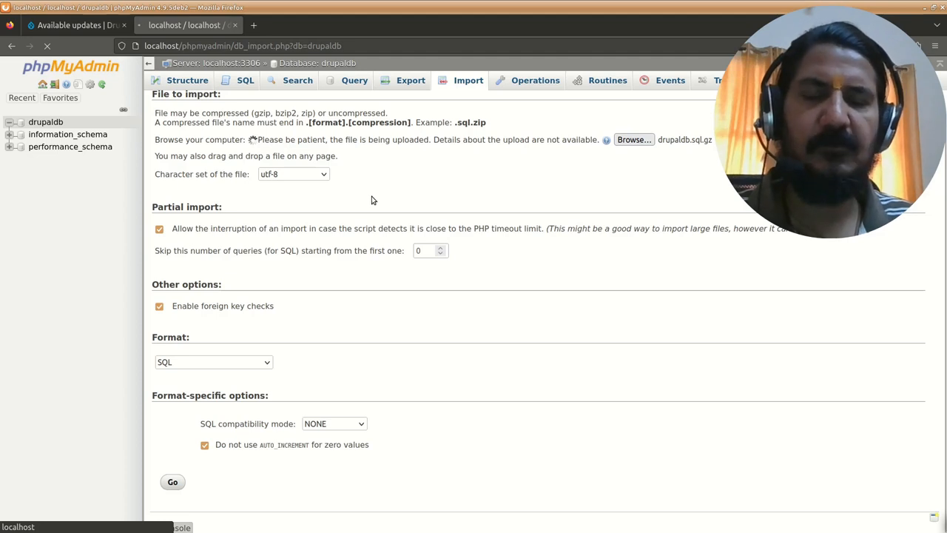
pyautogui.moveTo(494, 270)
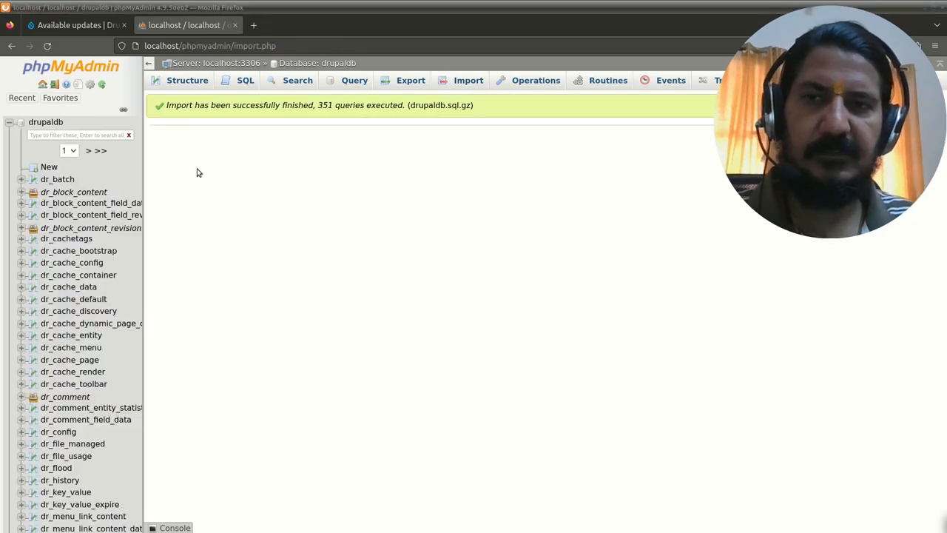
pyautogui.moveTo(285, 119)
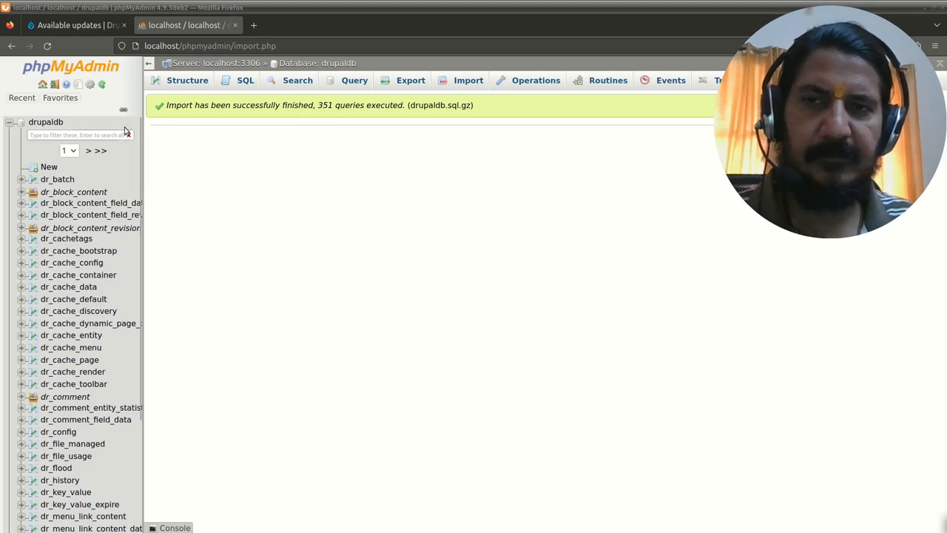
pyautogui.moveTo(339, 117)
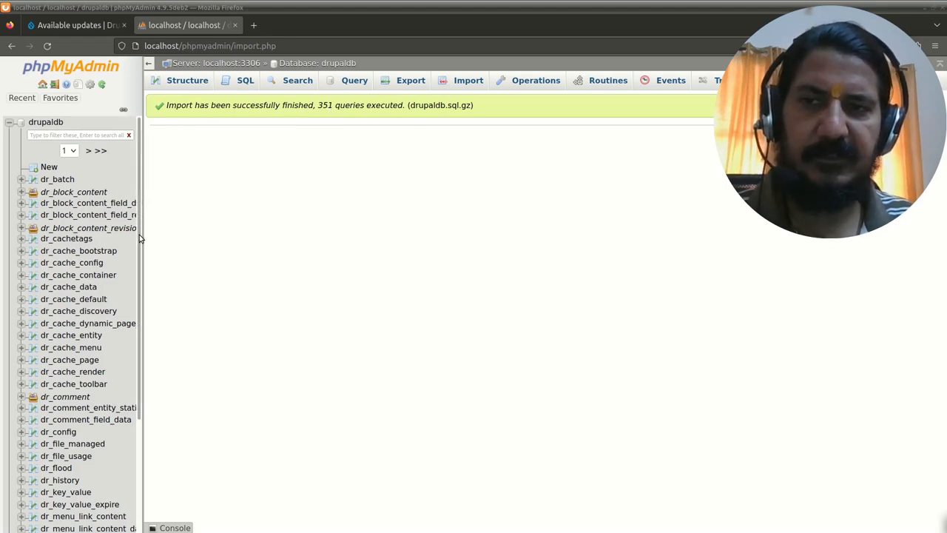
# Scroll the navigation tree to check tables restored by the 351-query import
pyautogui.scroll(-3)
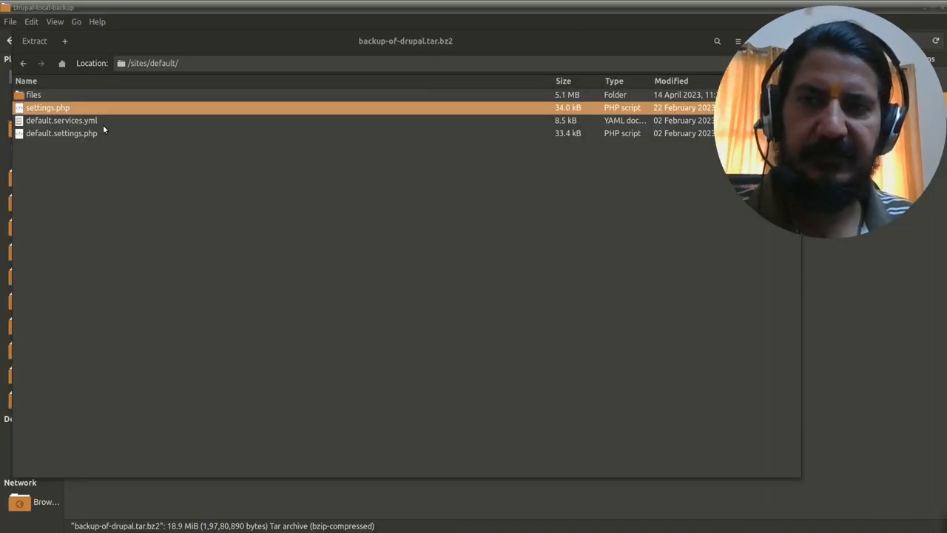
pyautogui.moveTo(85, 202)
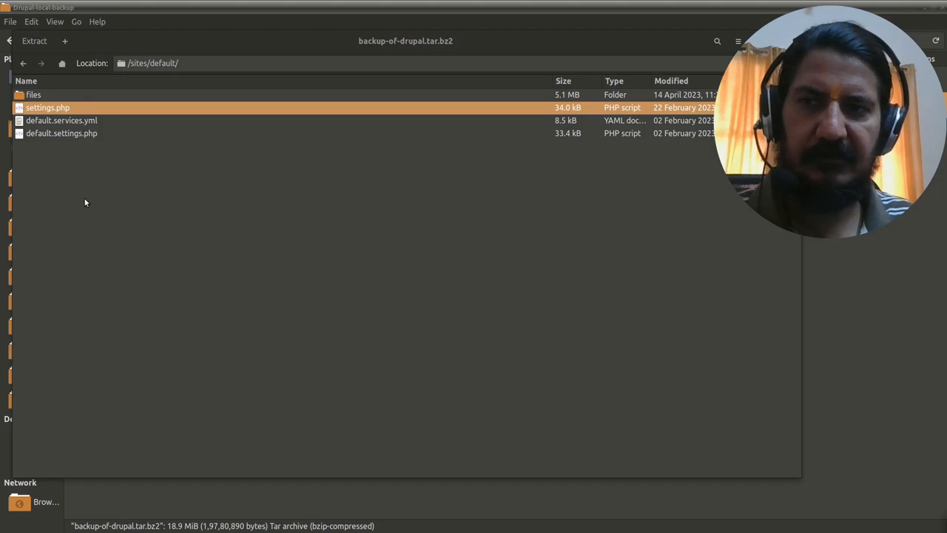
# Navigate back up to the top level of backup-of-drupal.tar.bz2
pyautogui.click(23, 63)
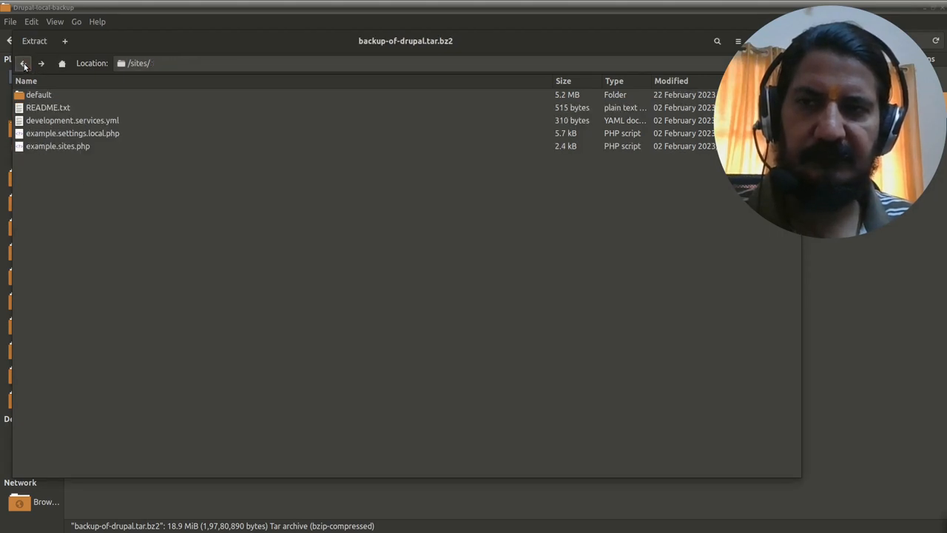
pyautogui.click(23, 63)
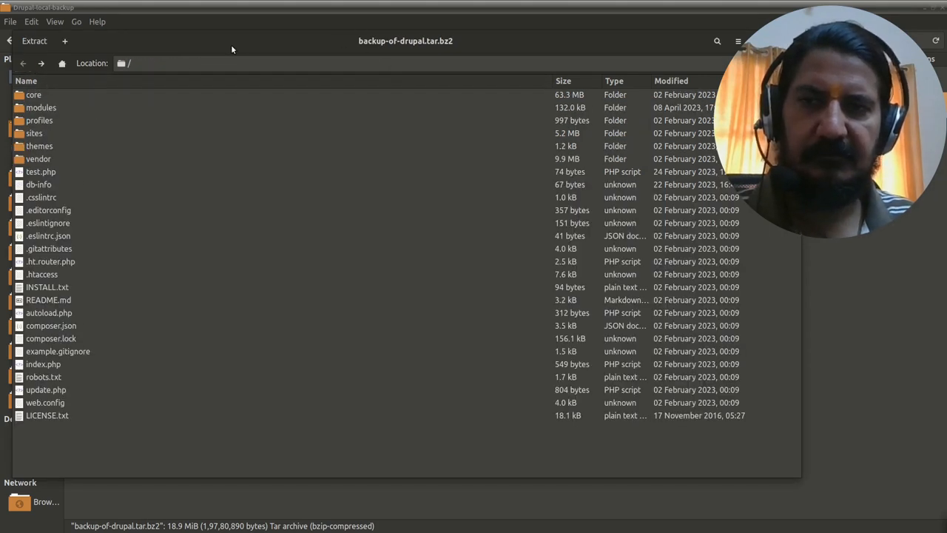
pyautogui.moveTo(166, 87)
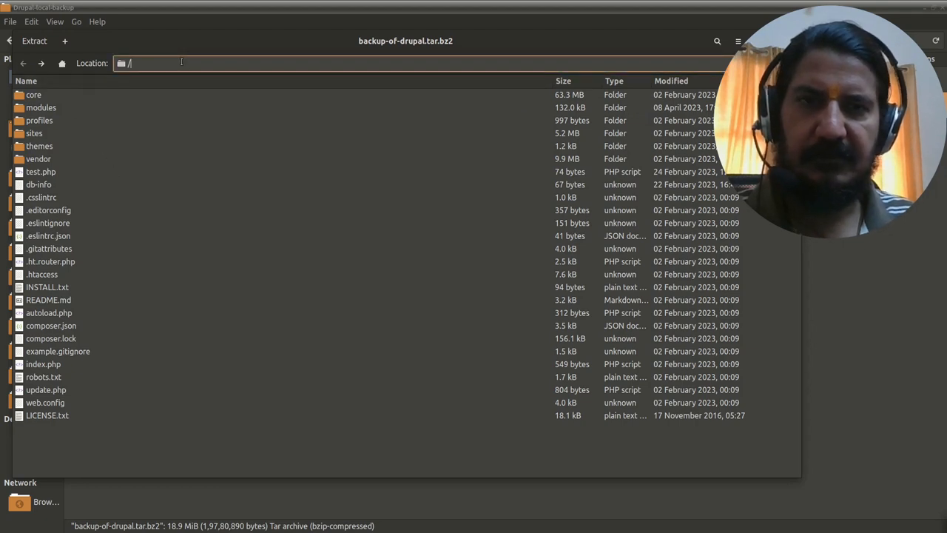
# Choose /var/www/html as the extraction destination for the backup archive
pyautogui.click(35, 40)
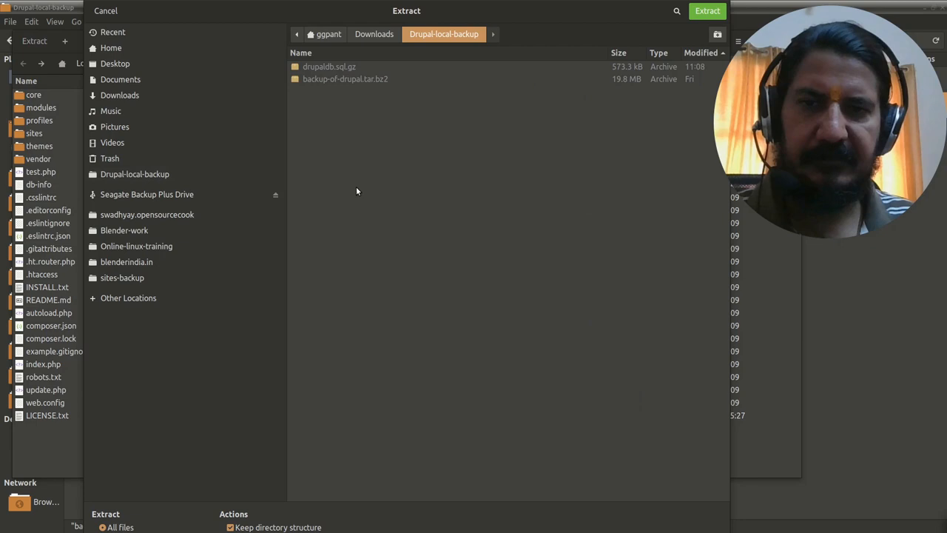
pyautogui.moveTo(495, 318)
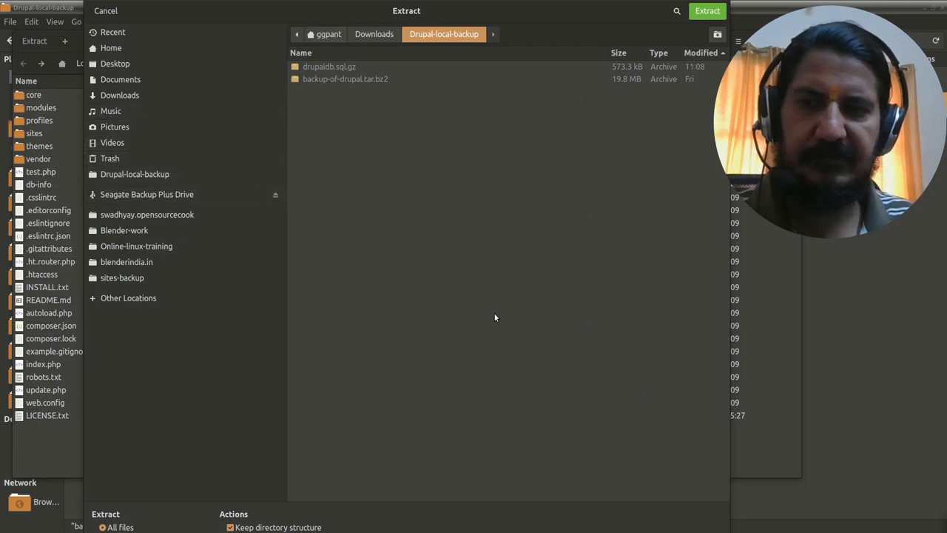
pyautogui.moveTo(259, 240)
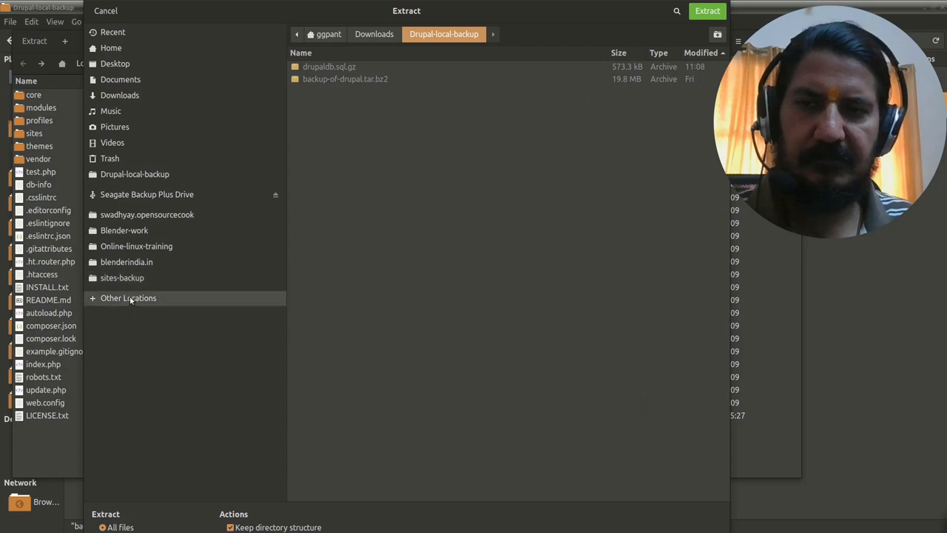
pyautogui.click(128, 297)
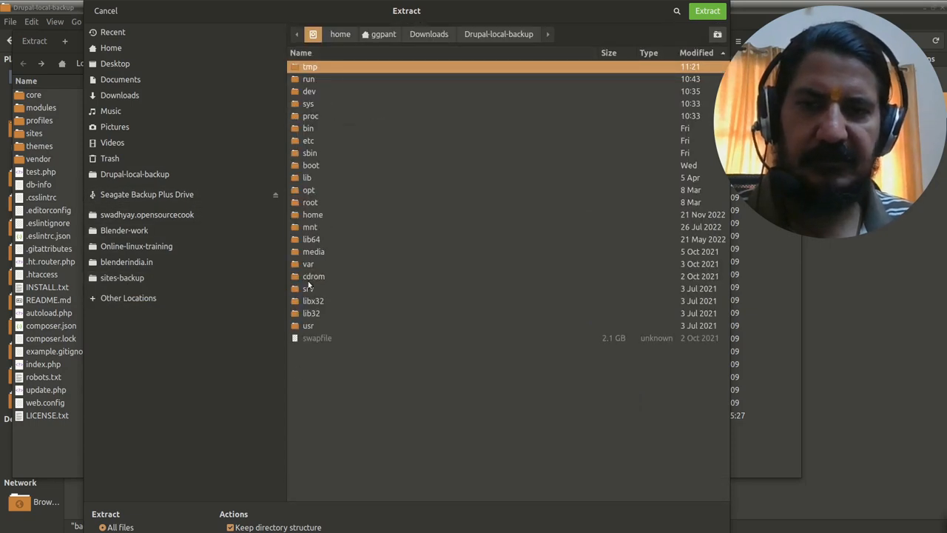
pyautogui.doubleClick(309, 263)
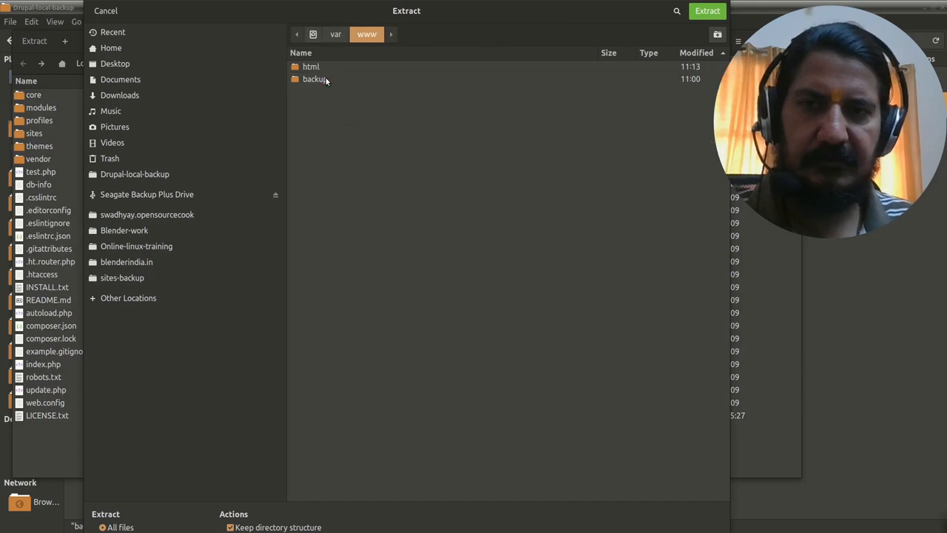
pyautogui.doubleClick(310, 66)
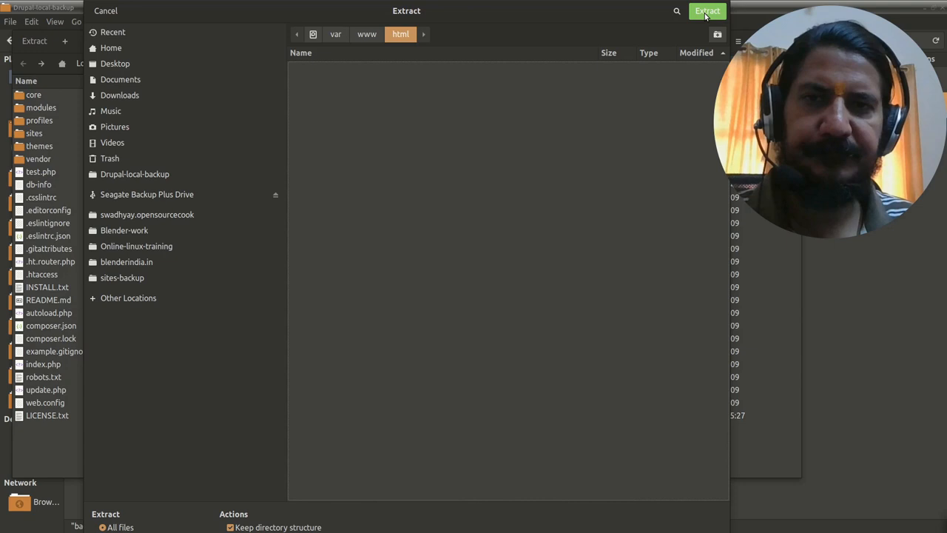
# Extract the backup archive into /var/www/html
pyautogui.click(706, 11)
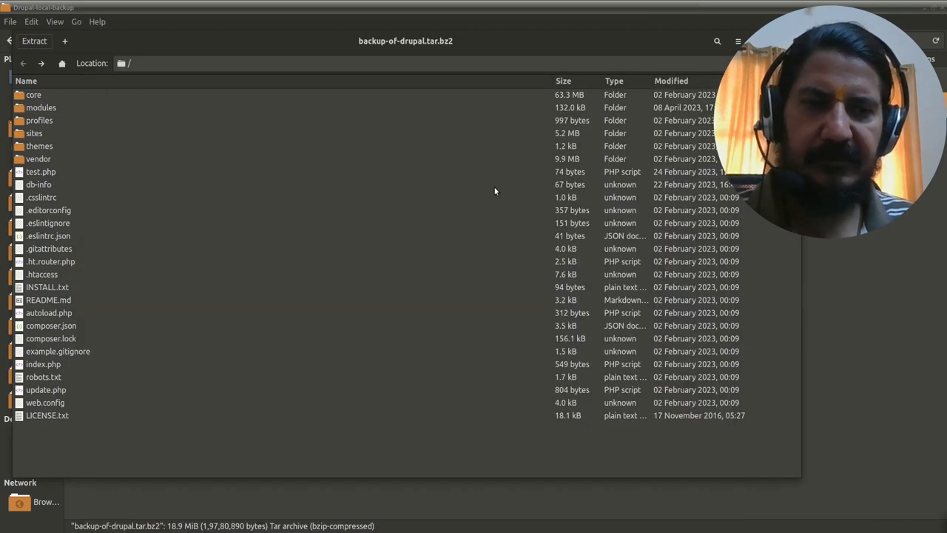
pyautogui.click(34, 40)
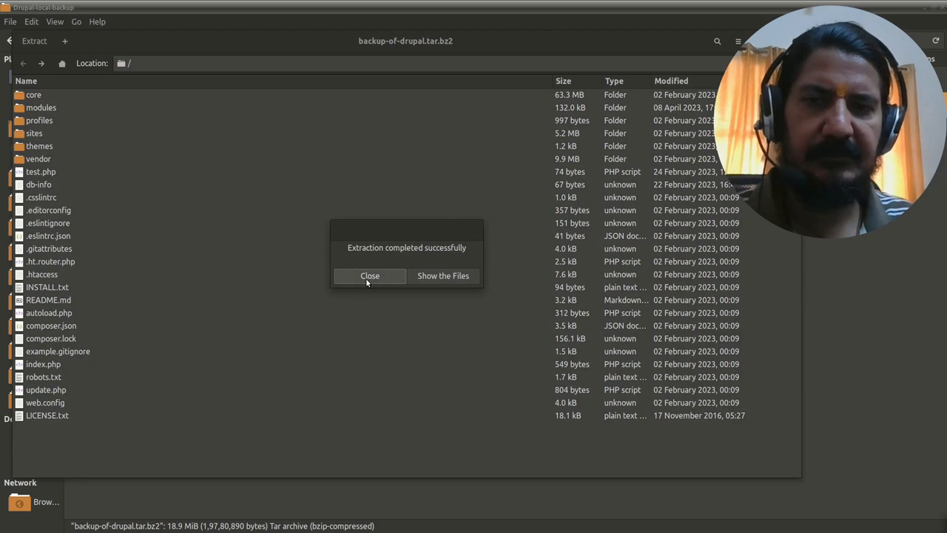
# Dismiss the success dialog, close Archive Manager, and go to /var/www/
pyautogui.click(369, 276)
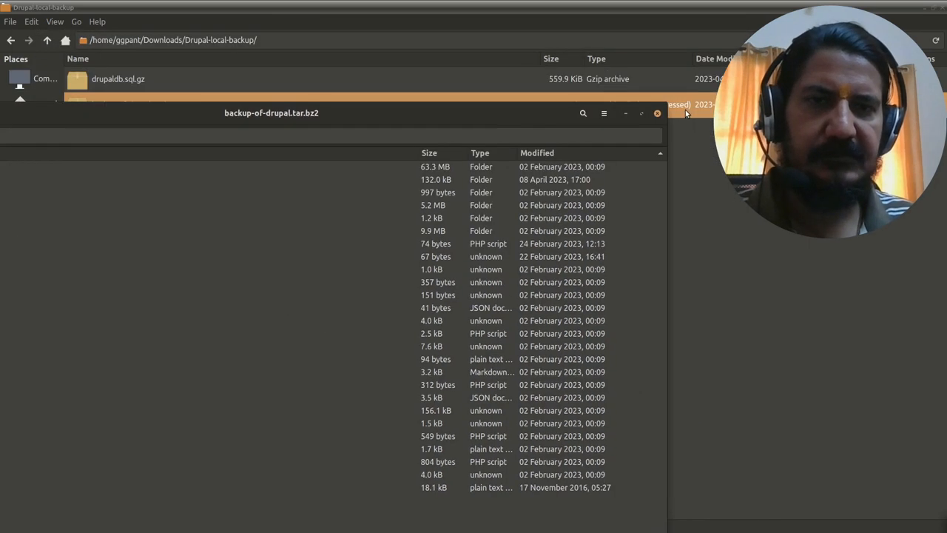
pyautogui.click(657, 113)
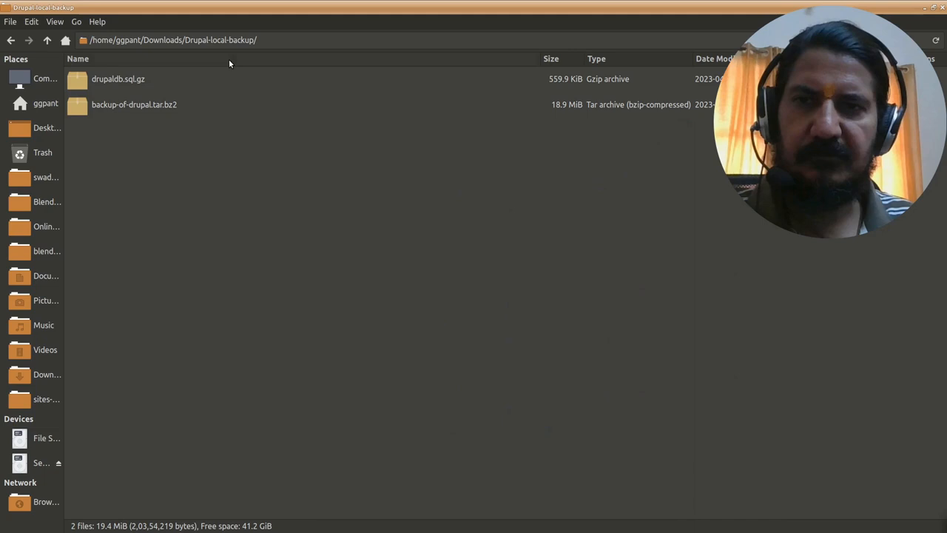
pyautogui.click(170, 40)
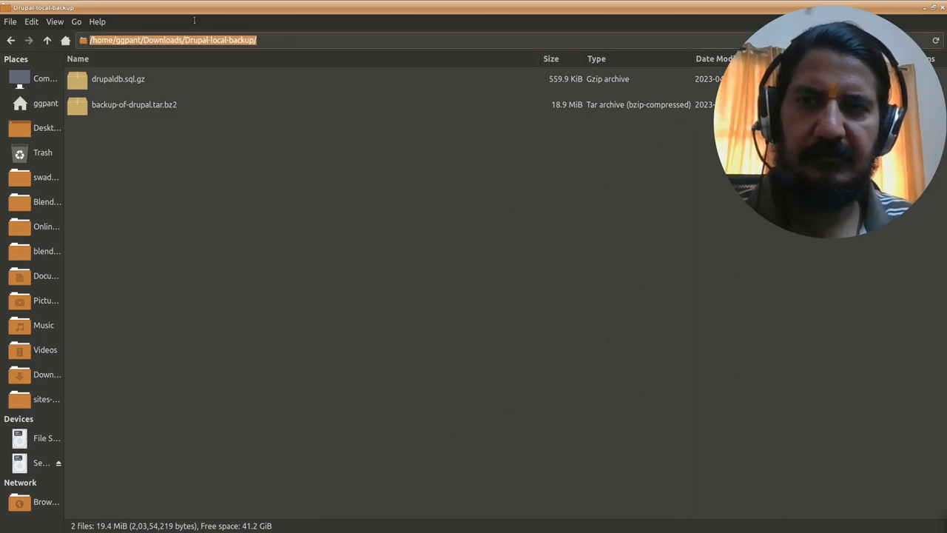
pyautogui.write('/var/www/html/')
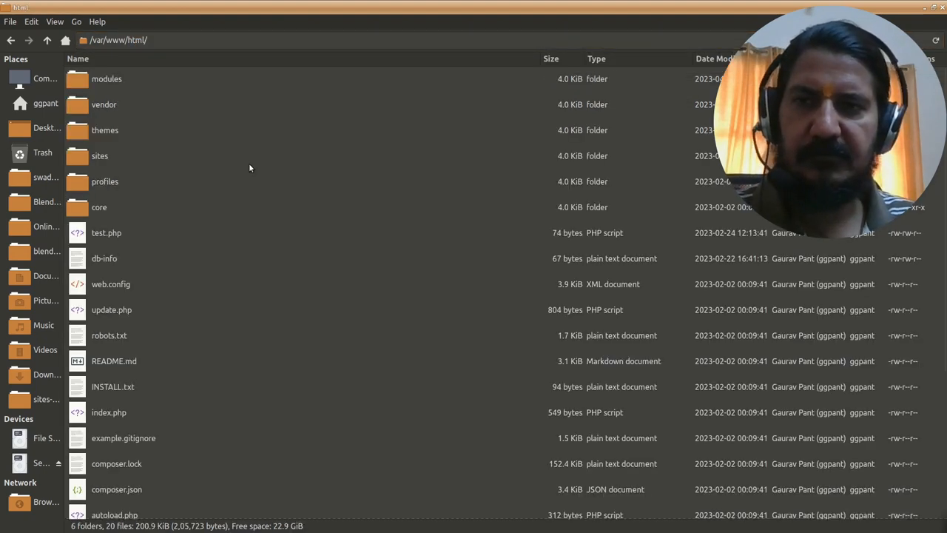
pyautogui.moveTo(302, 377)
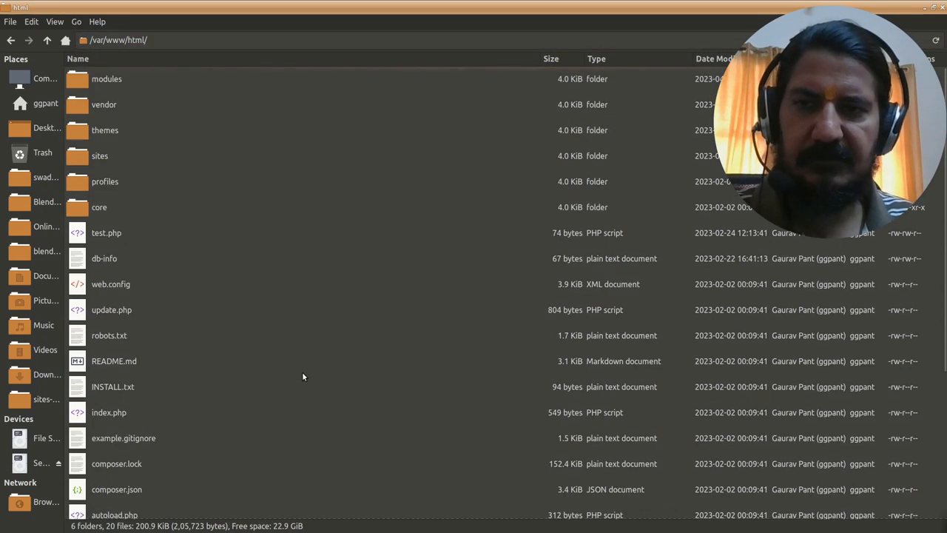
pyautogui.moveTo(413, 384)
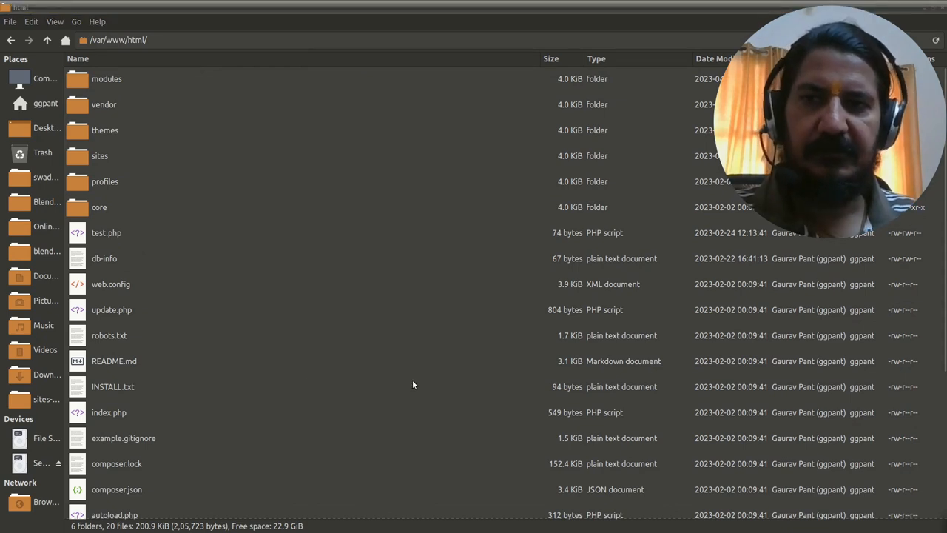
pyautogui.moveTo(163, 341)
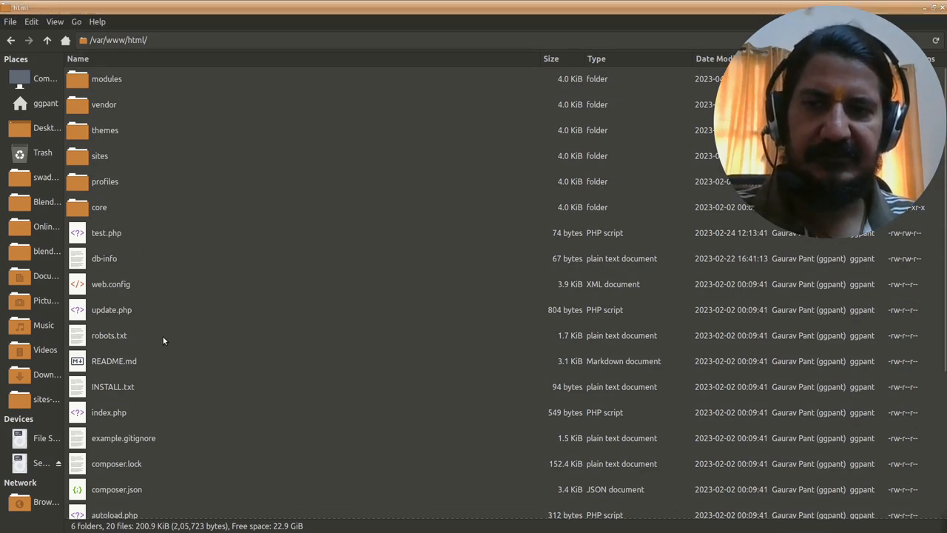
pyautogui.moveTo(209, 390)
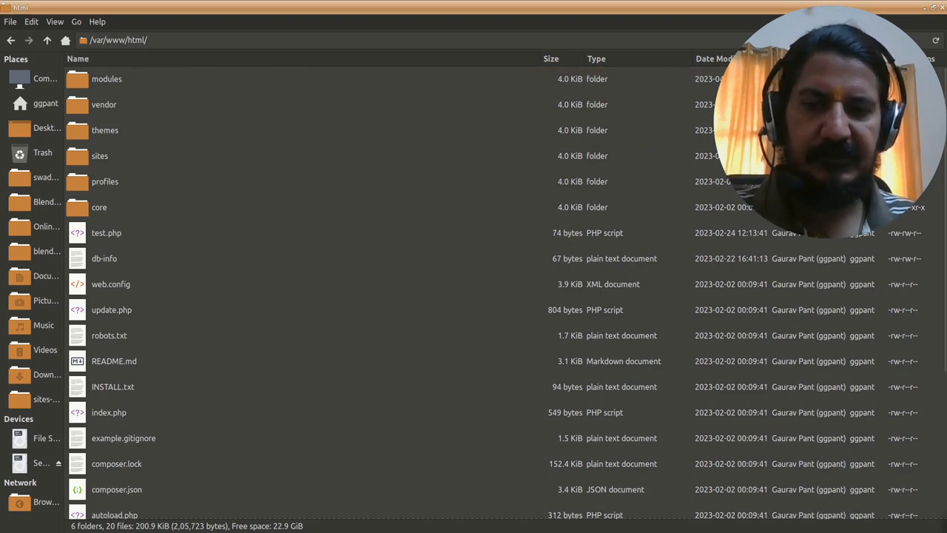
pyautogui.moveTo(426, 486)
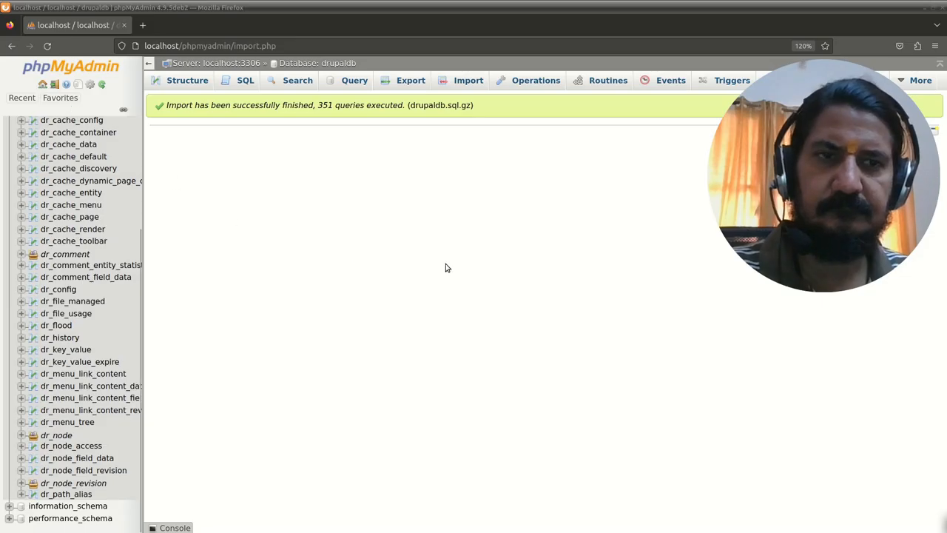
pyautogui.moveTo(274, 163)
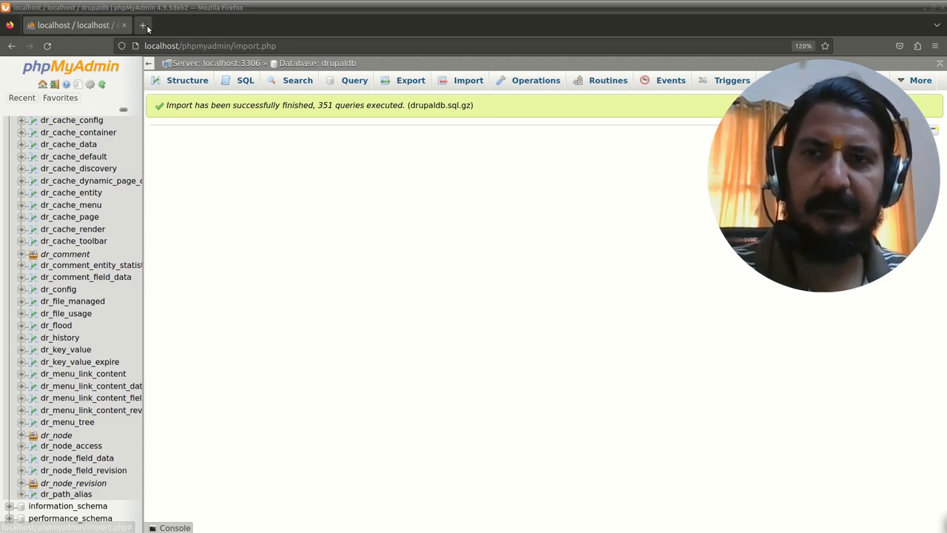
pyautogui.moveTo(143, 24)
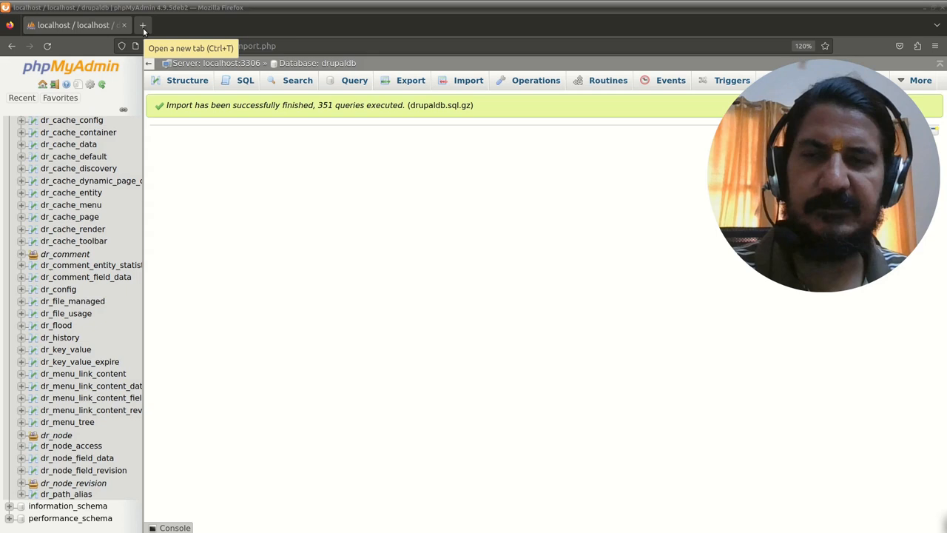
# Open a new Firefox tab after the drupaldb import succeeded
pyautogui.click(143, 25)
pyautogui.write('localhost')
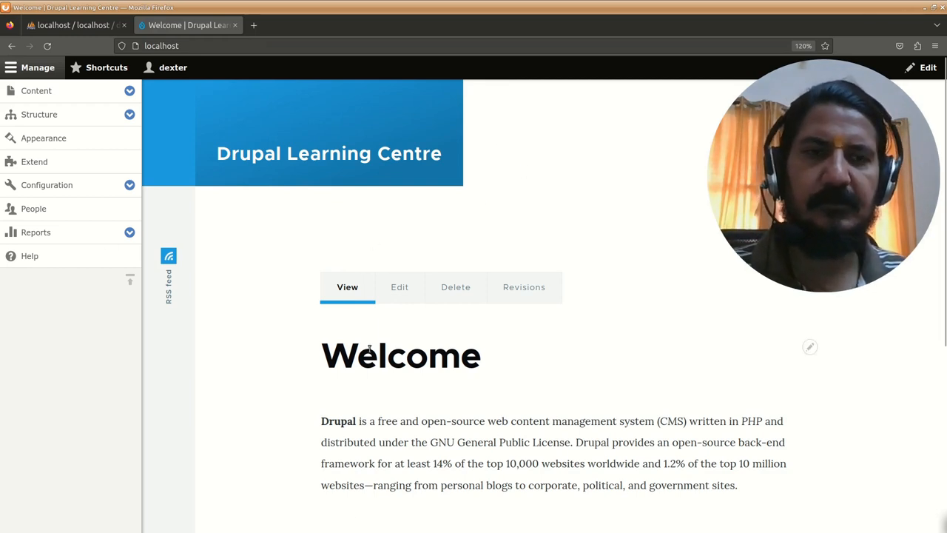
pyautogui.moveTo(96, 357)
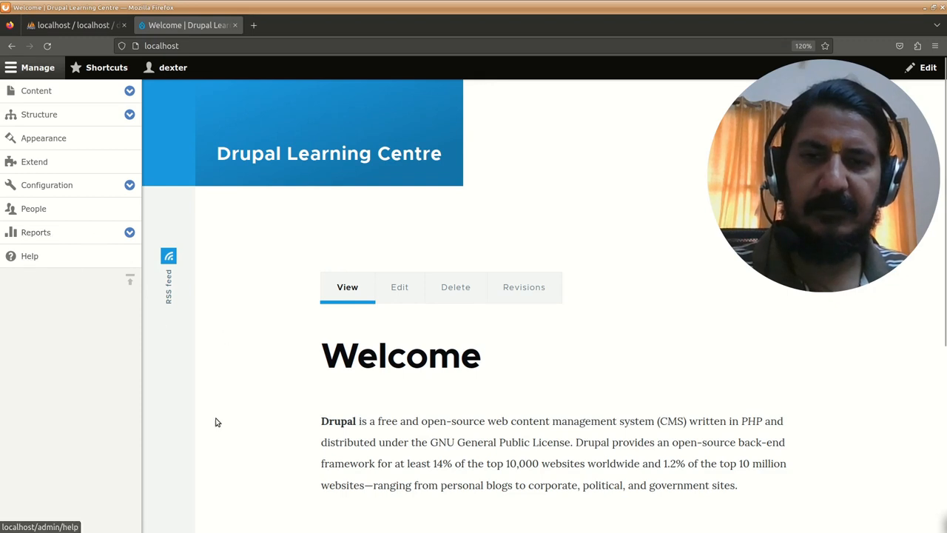
pyautogui.moveTo(34, 208)
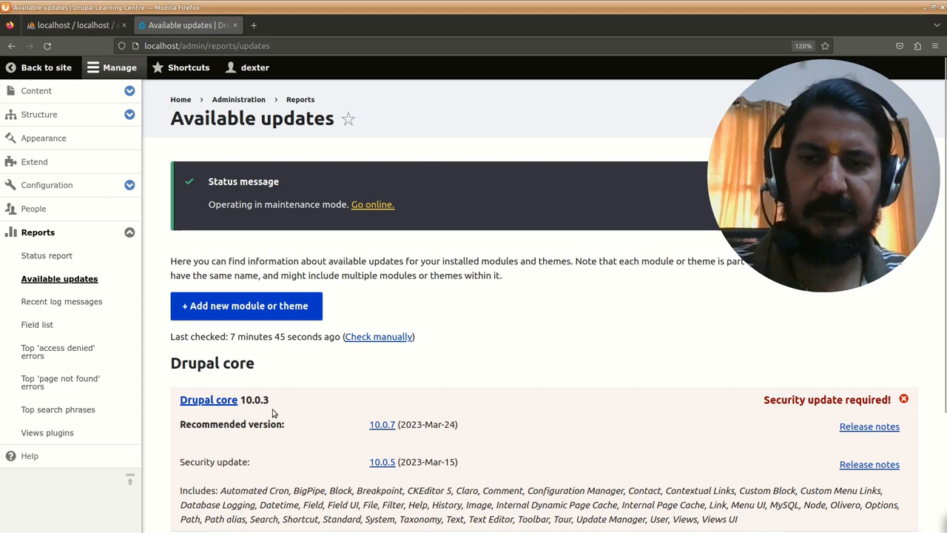
pyautogui.moveTo(624, 282)
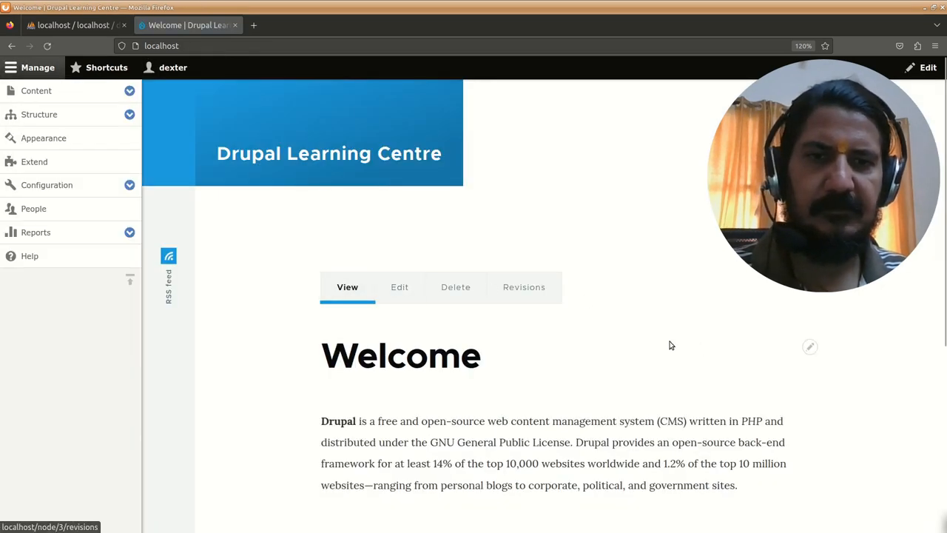
pyautogui.moveTo(685, 207)
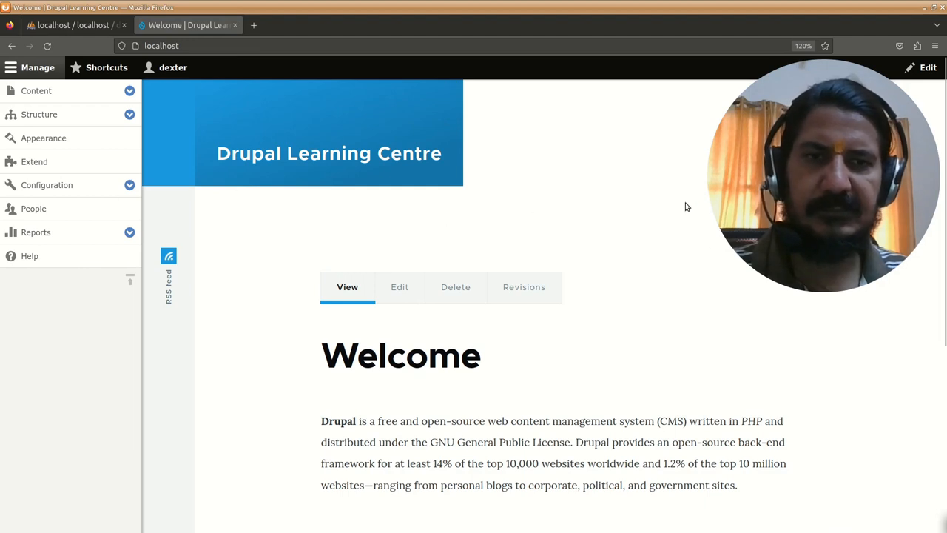
# Expand the Menu to show Home, Products and Services, Contact Us, About Us
pyautogui.click(867, 153)
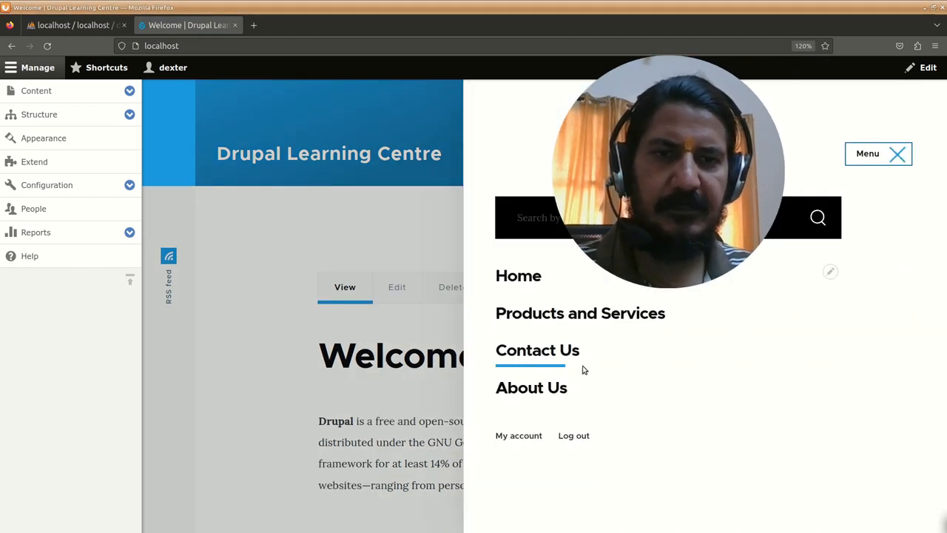
pyautogui.moveTo(532, 387)
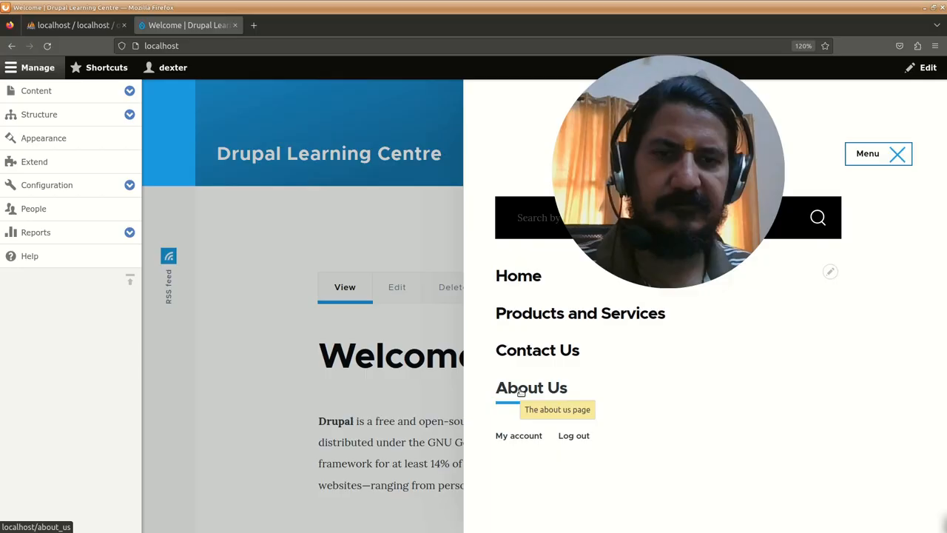